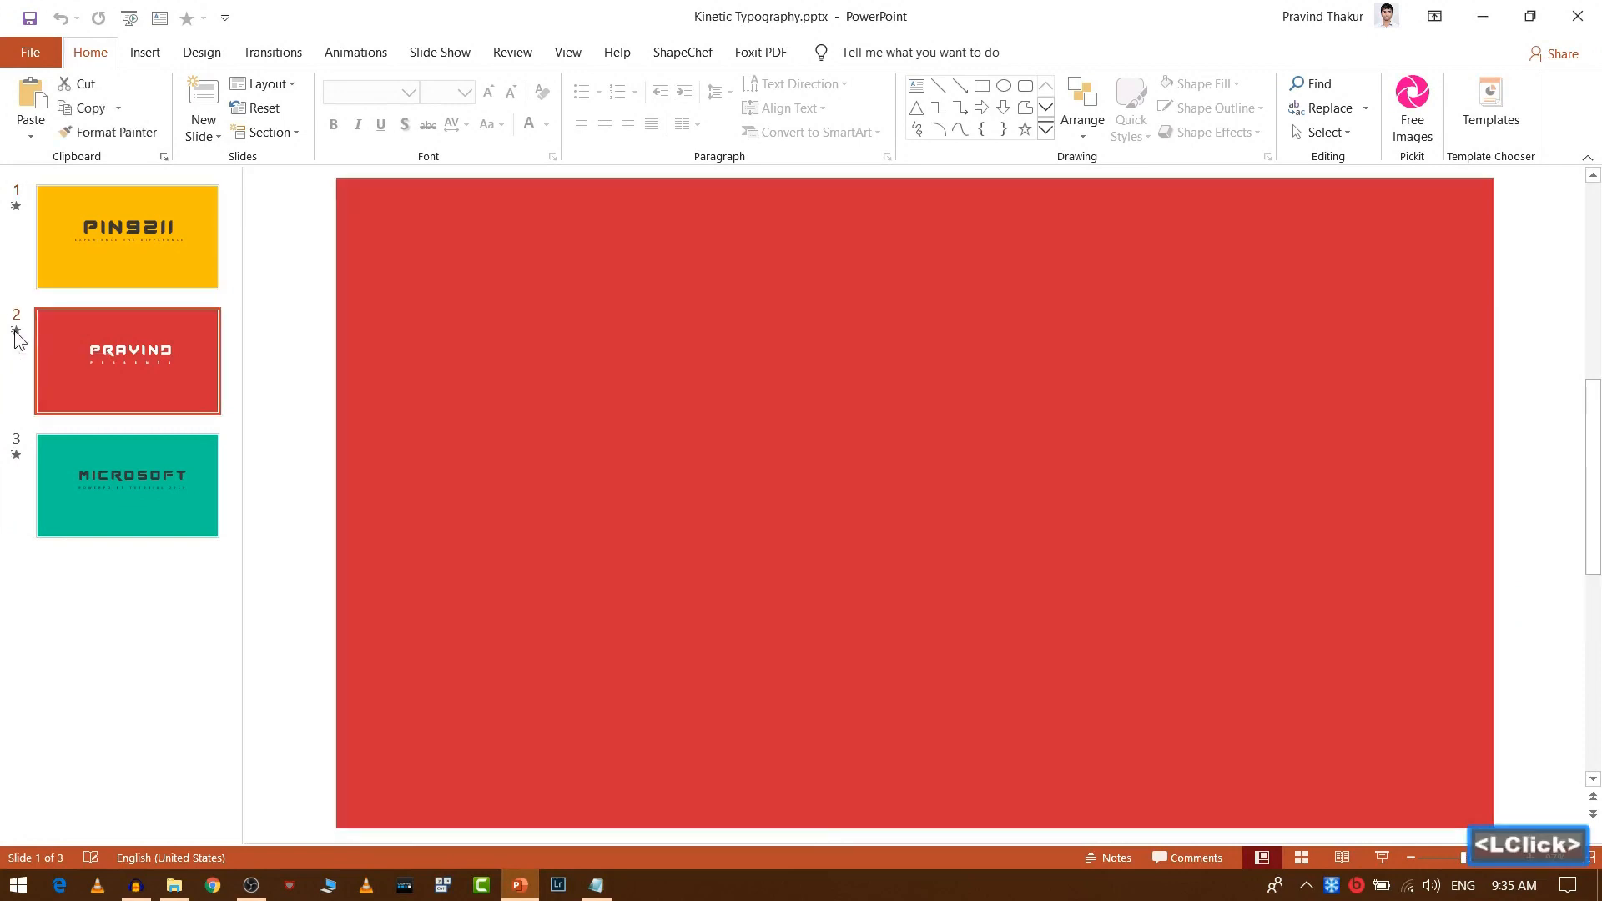
# - Display slide 2, the red PRAVIND PRESENTS title slide, in the editing area
pyautogui.click(127, 360)
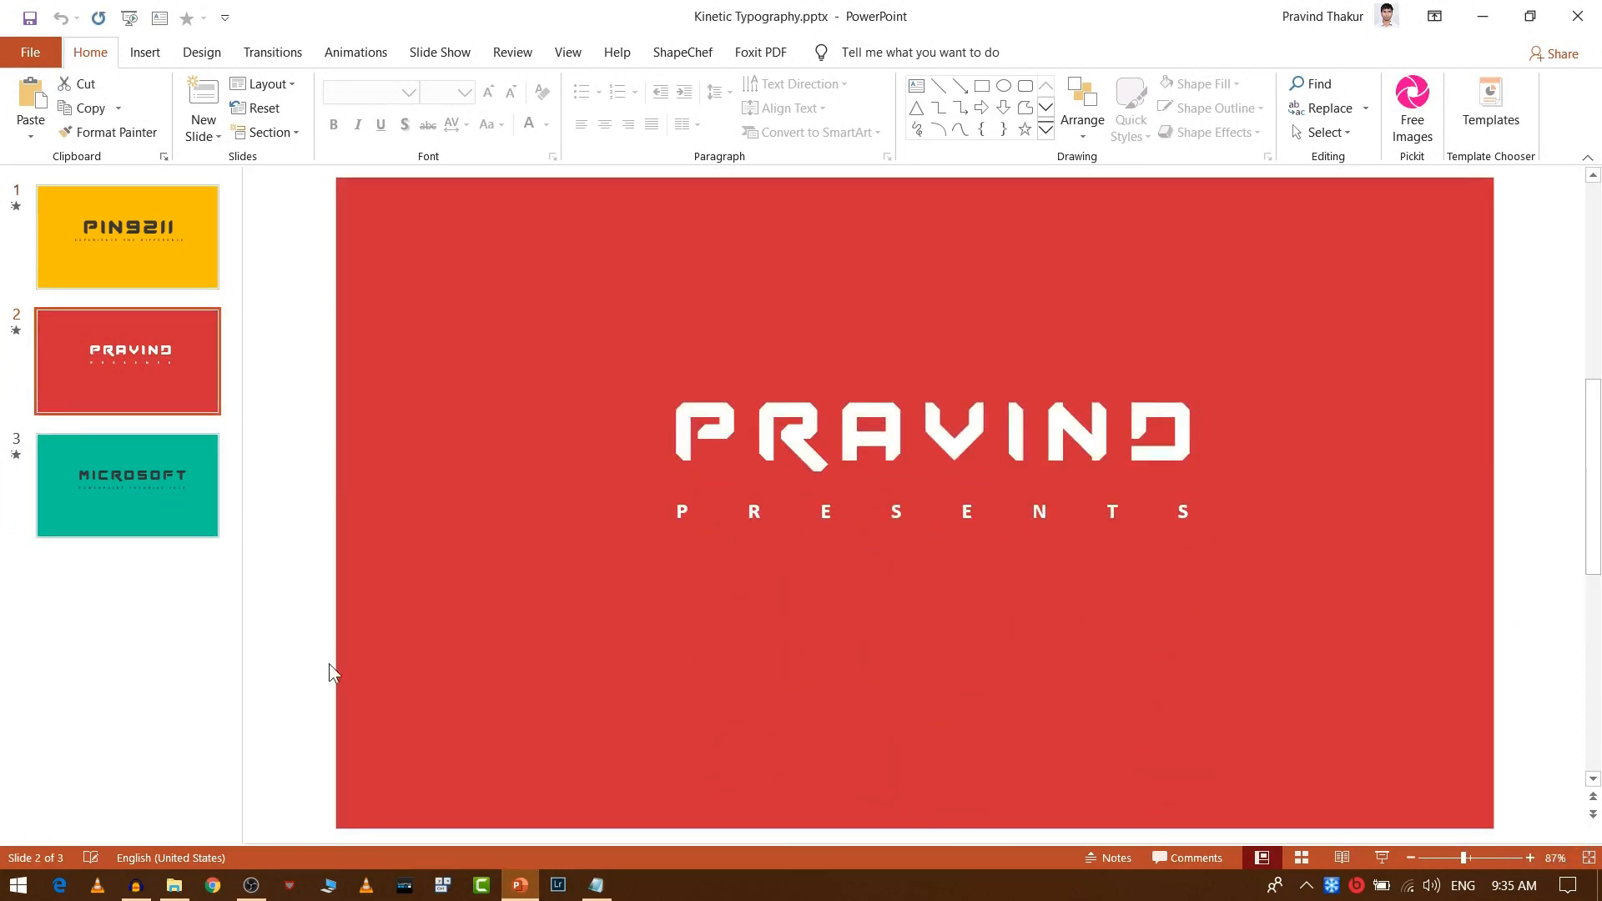
# - Bring Powerpoint Macros.txt forward and highlight the Desktop folder and video file name in the save path
pyautogui.click(594, 884)
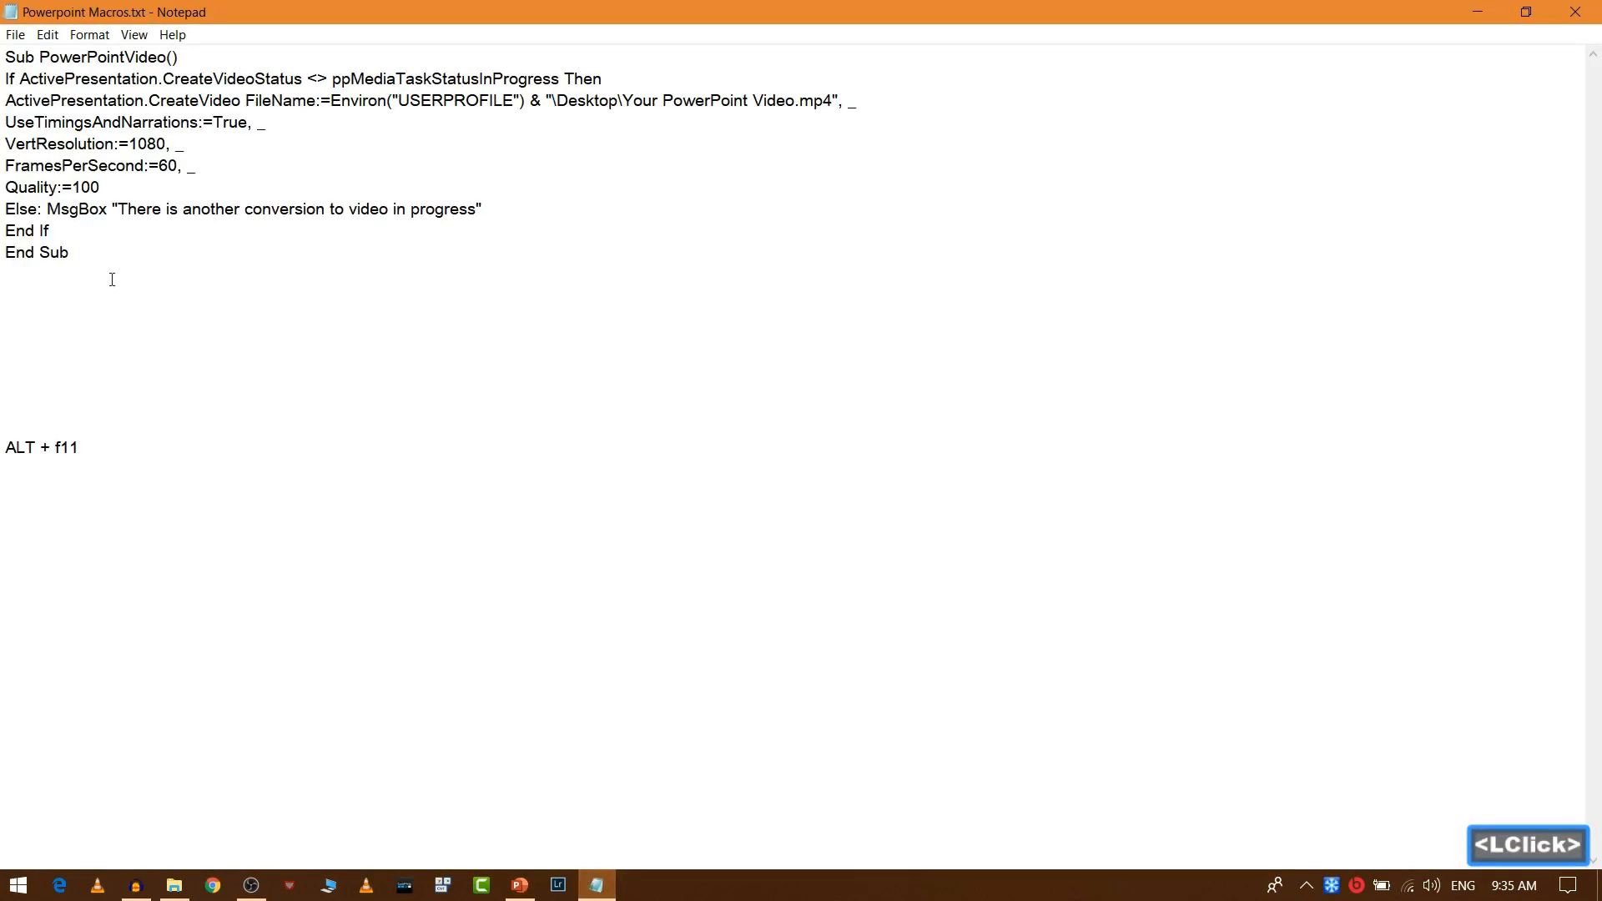
pyautogui.click(7, 274)
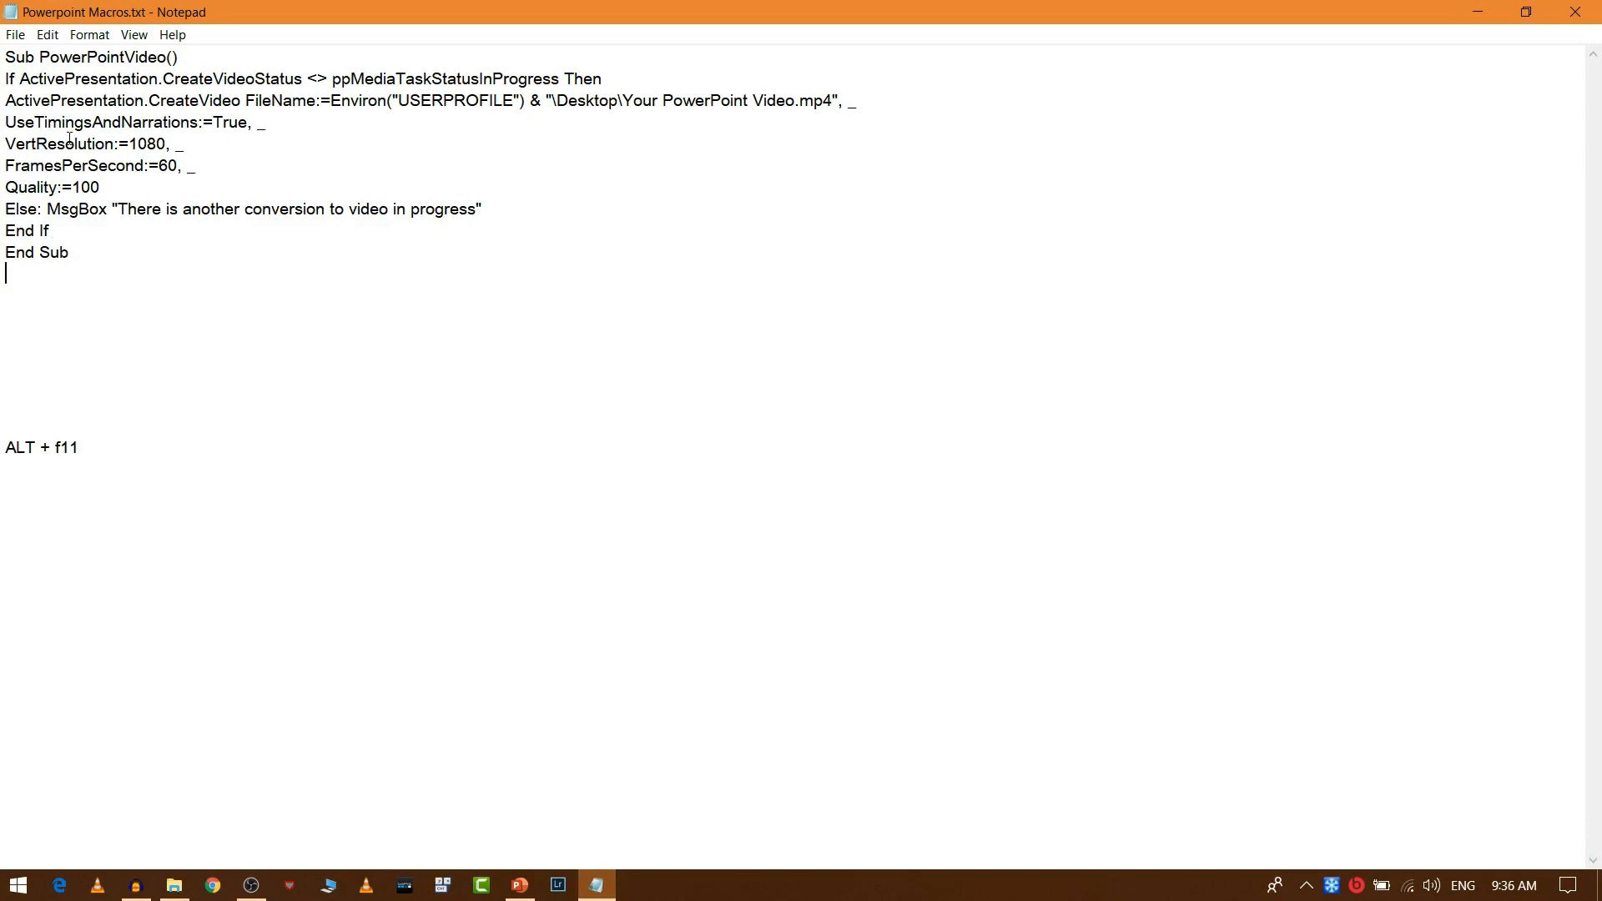
pyautogui.moveTo(264, 120)
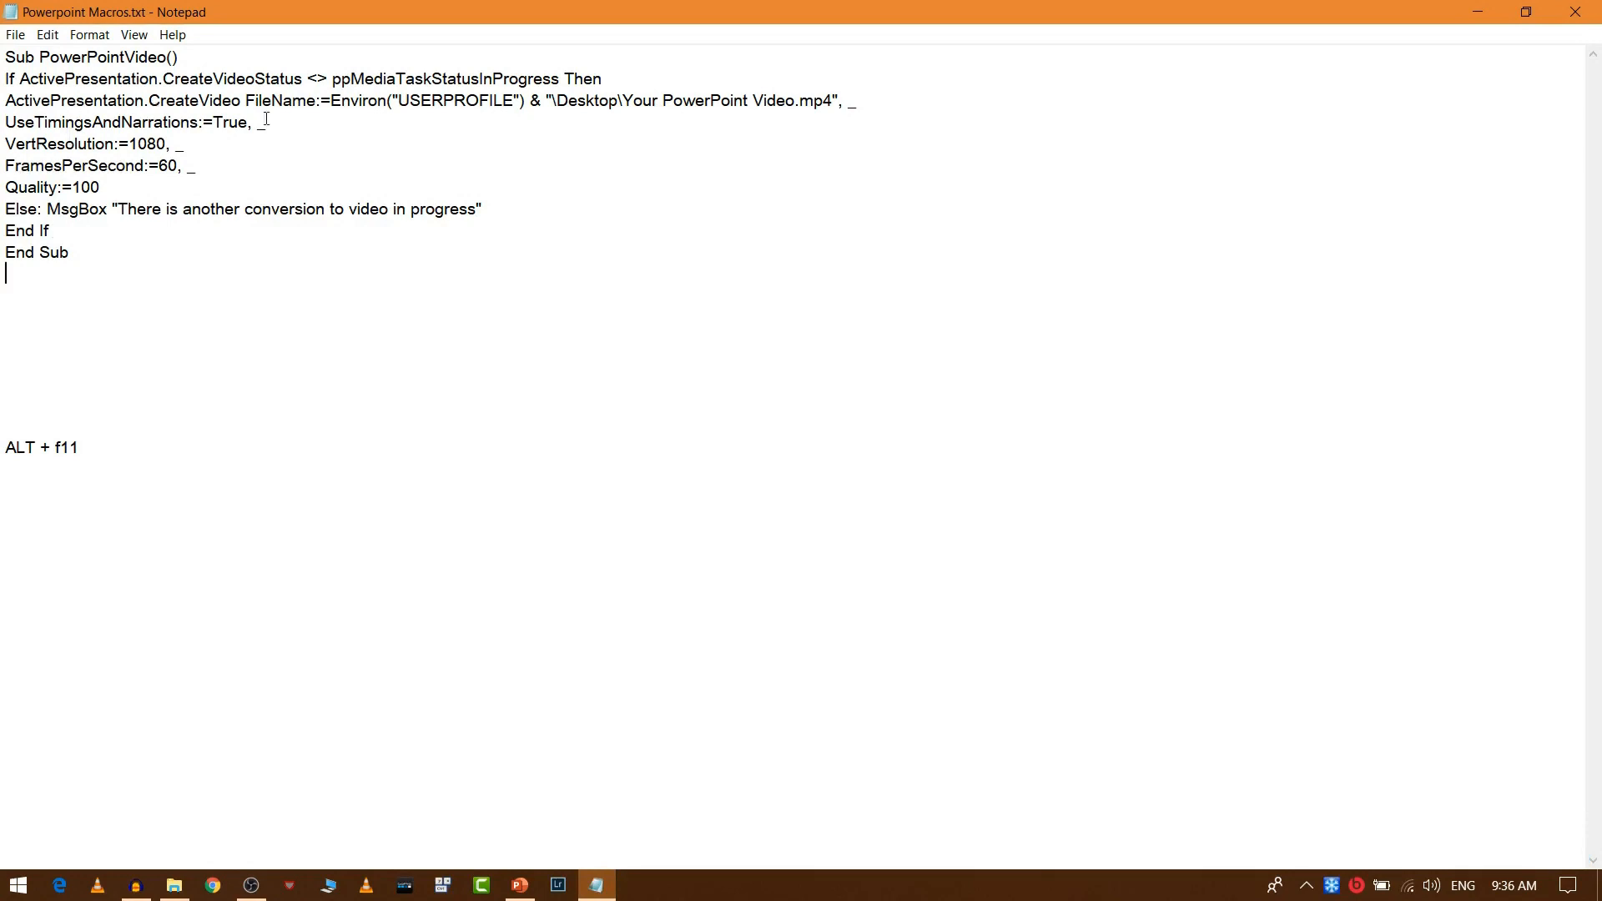
pyautogui.moveTo(521, 117)
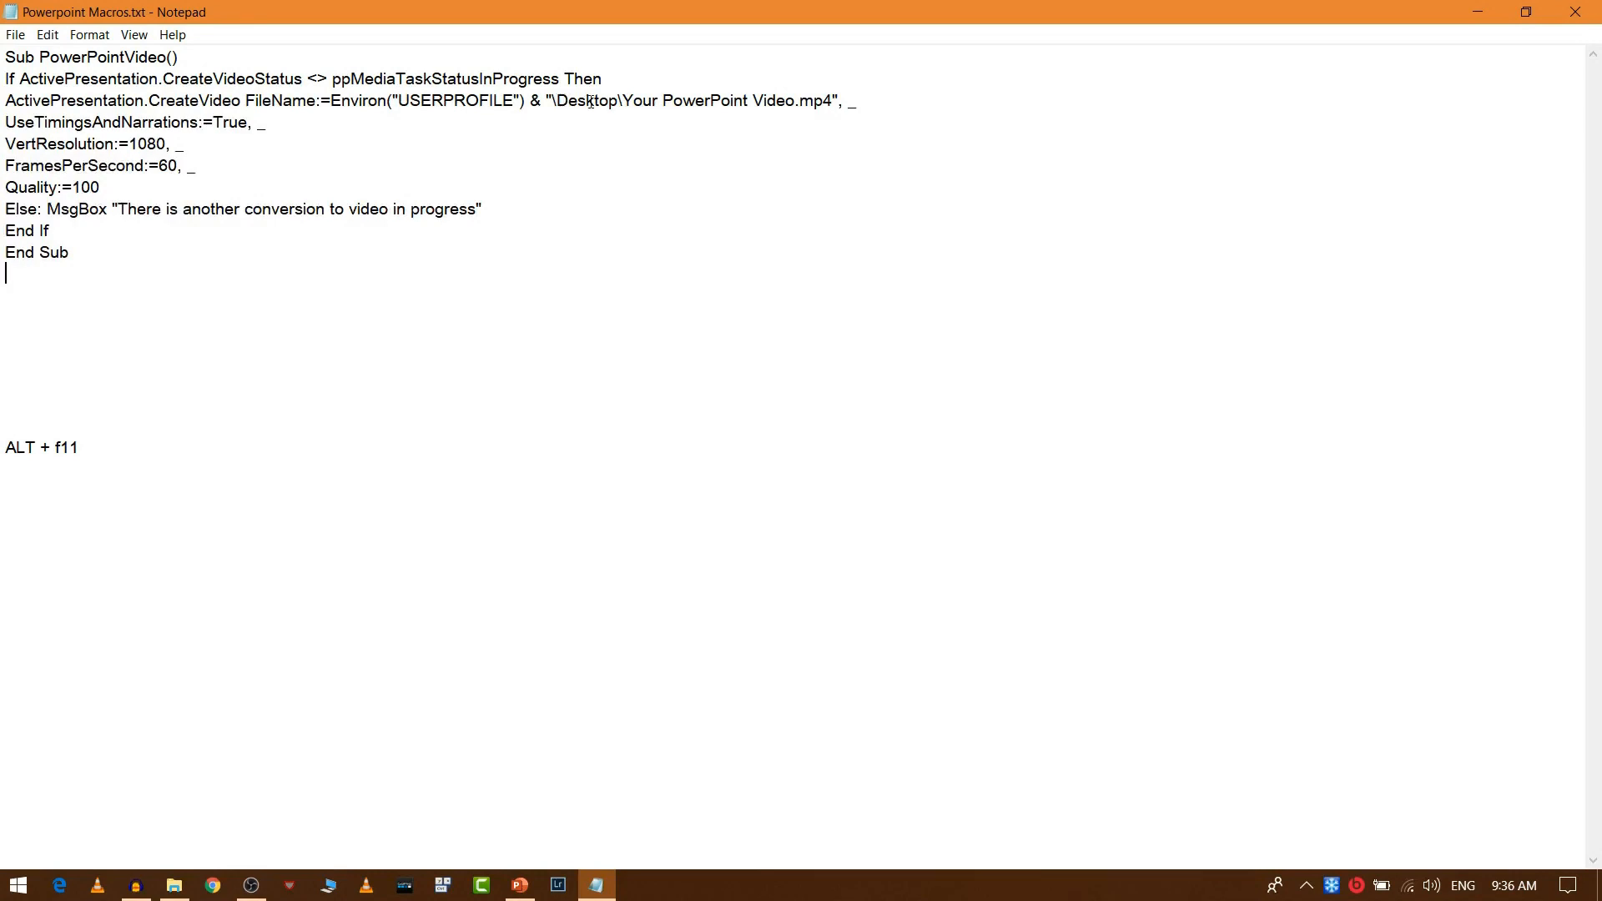
pyautogui.doubleClick(584, 100)
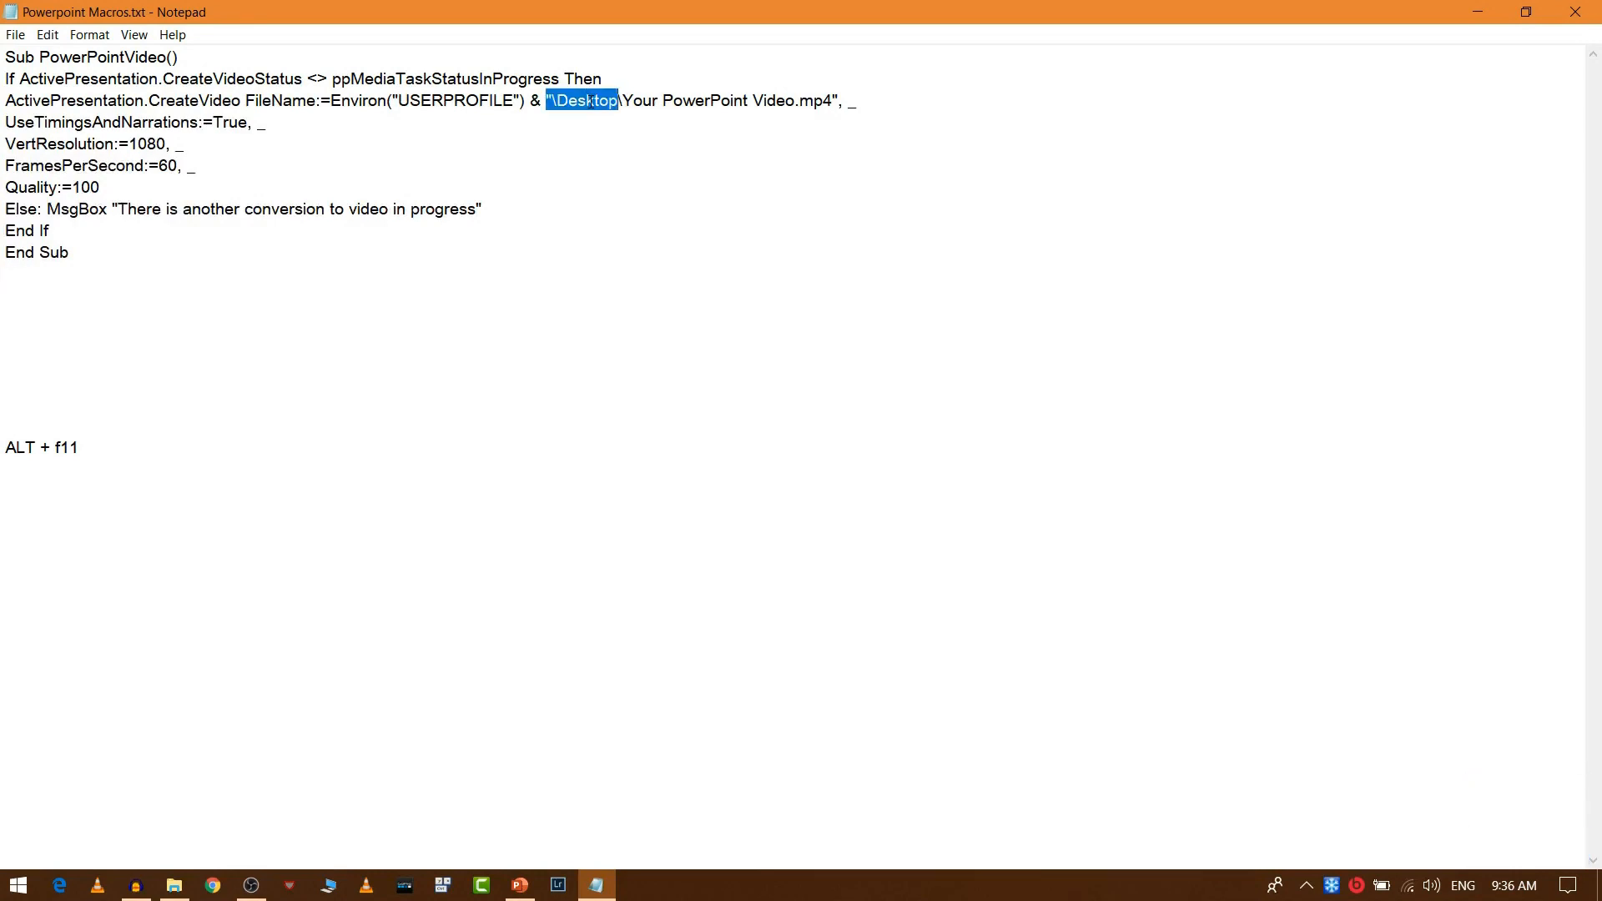
pyautogui.click(626, 101)
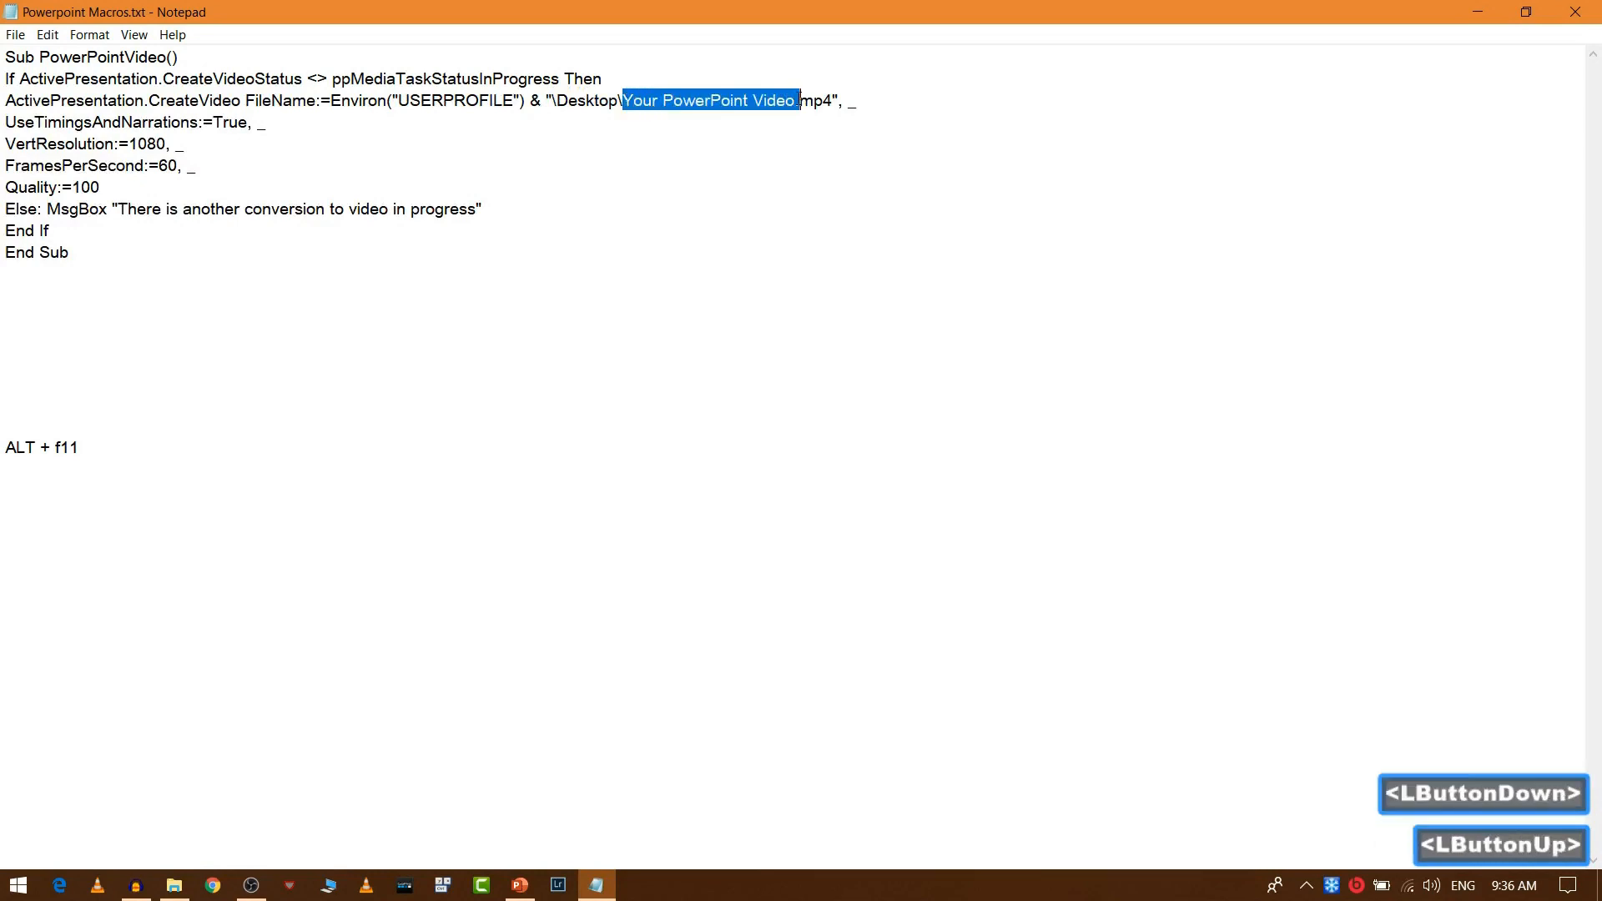
pyautogui.click(803, 100)
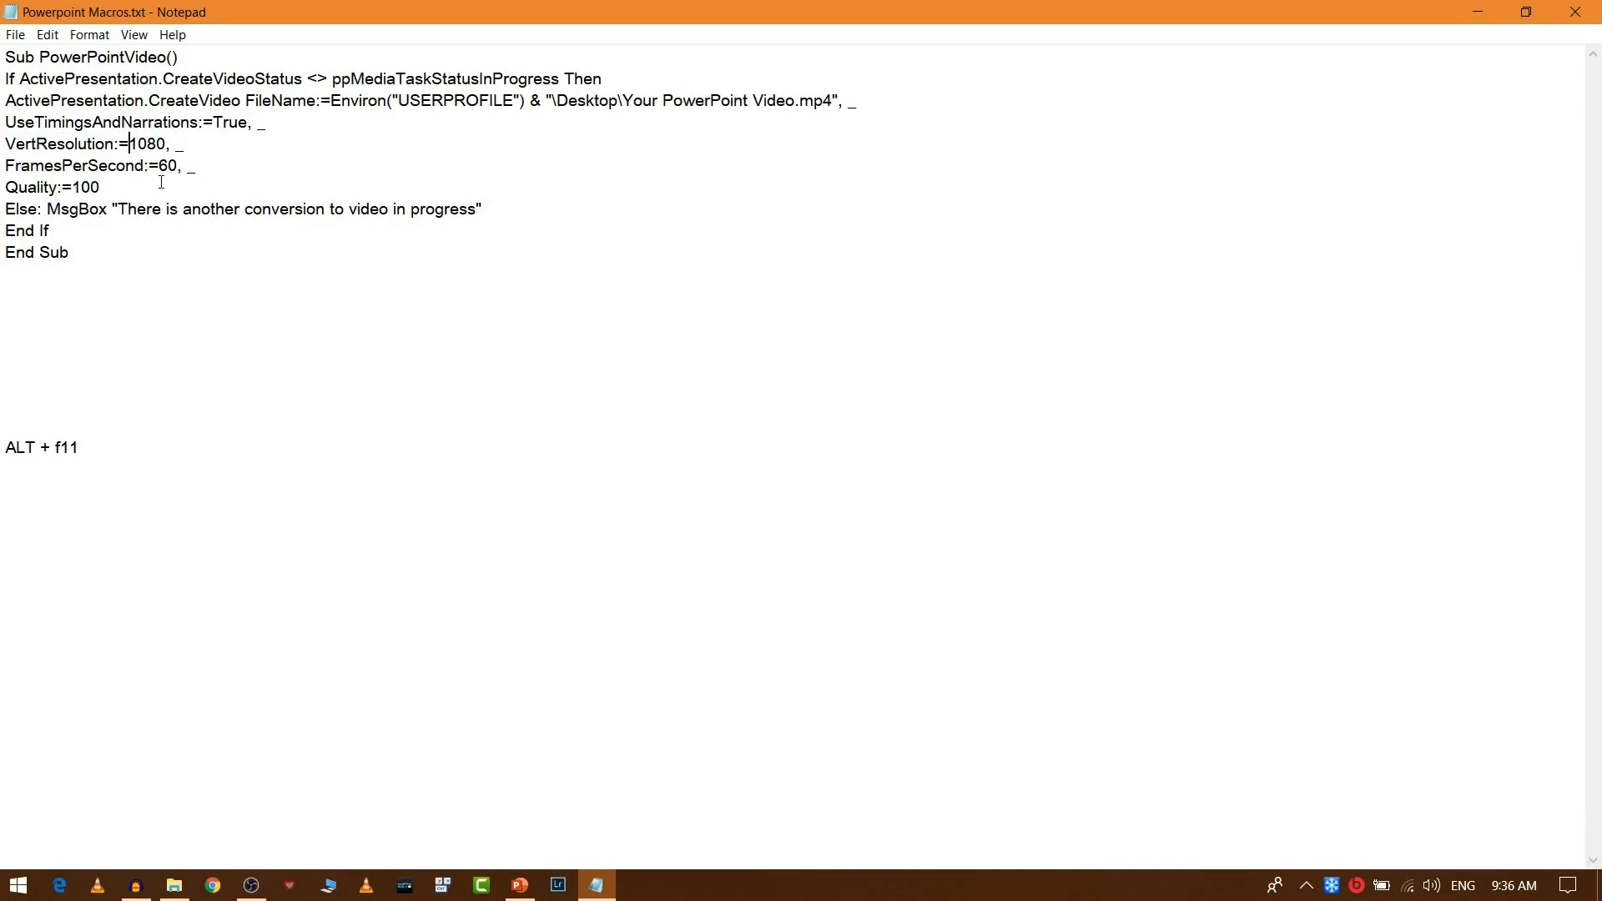
pyautogui.moveTo(92, 165)
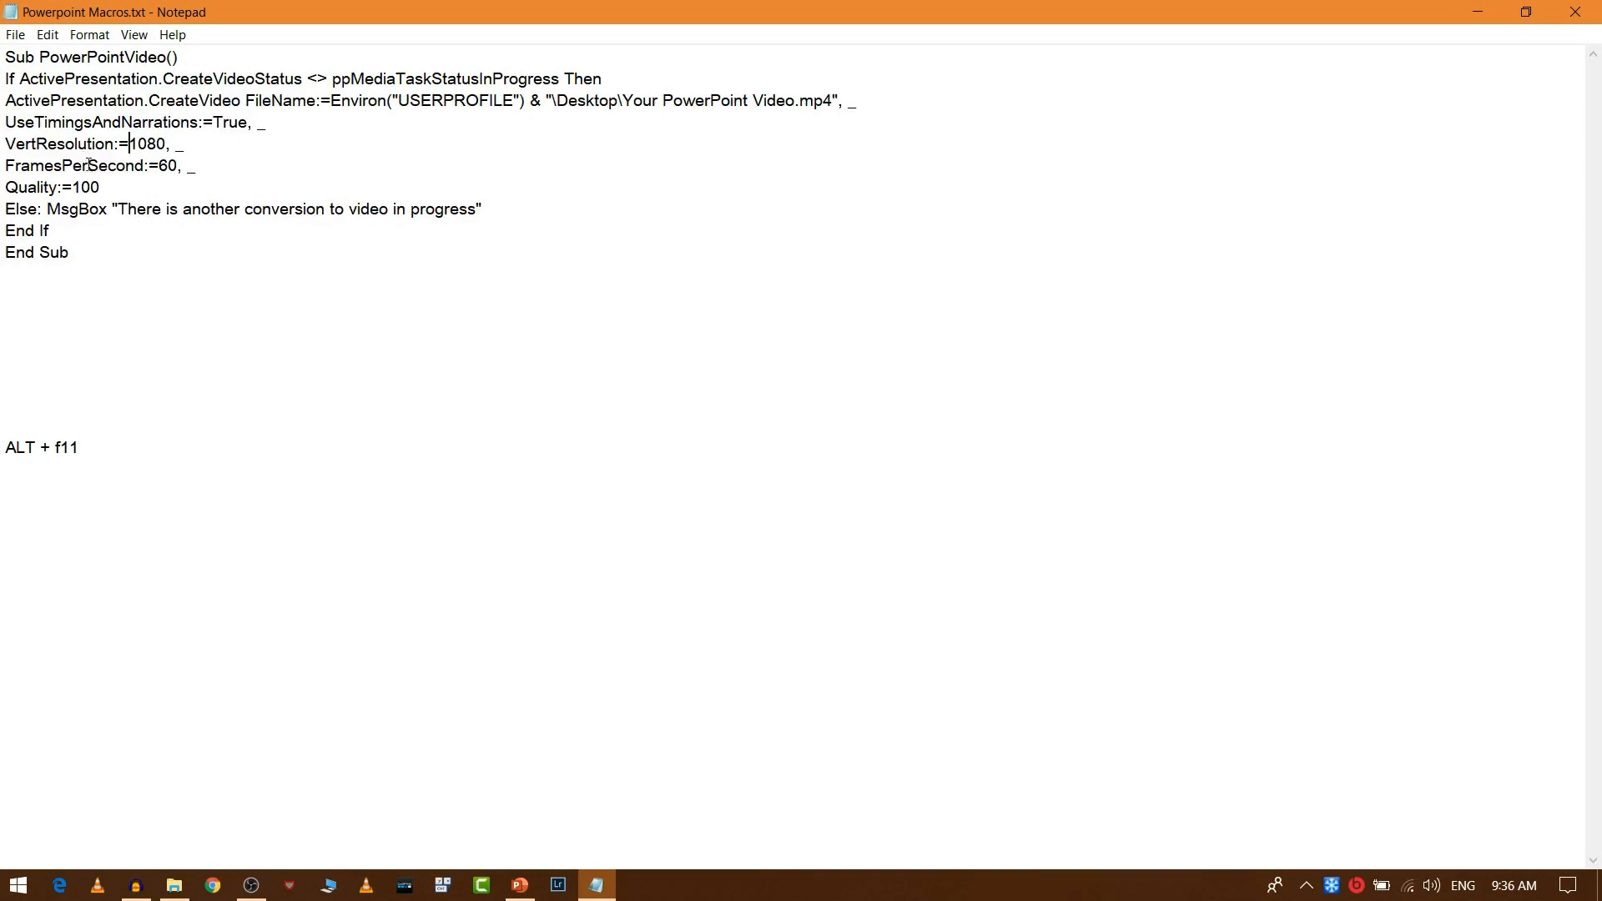
pyautogui.click(153, 165)
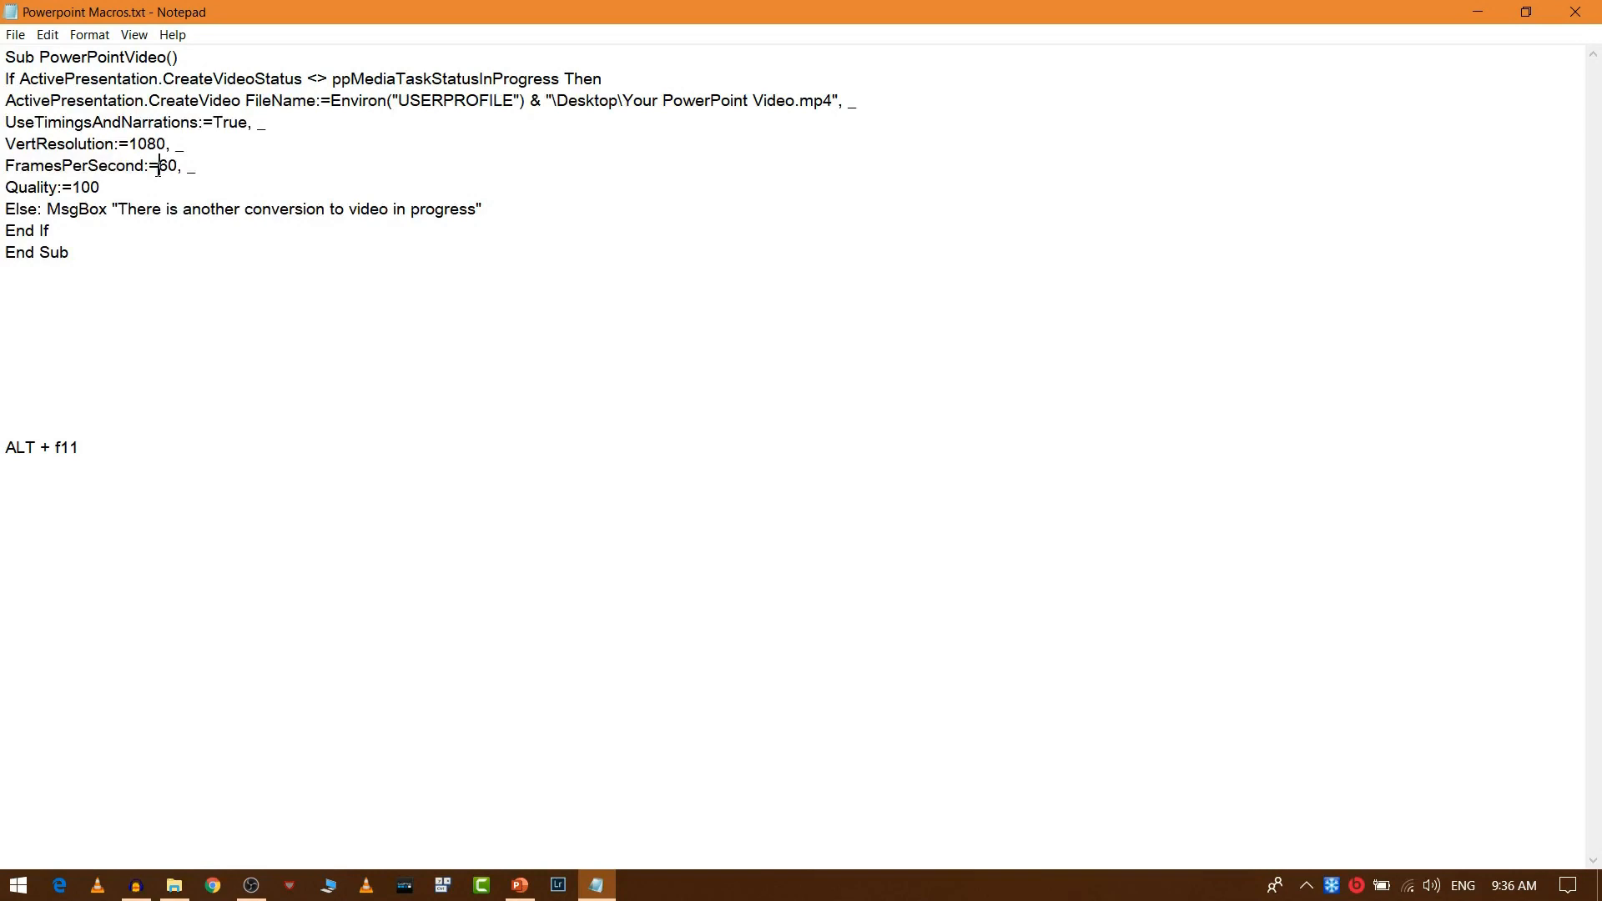
pyautogui.doubleClick(52, 187)
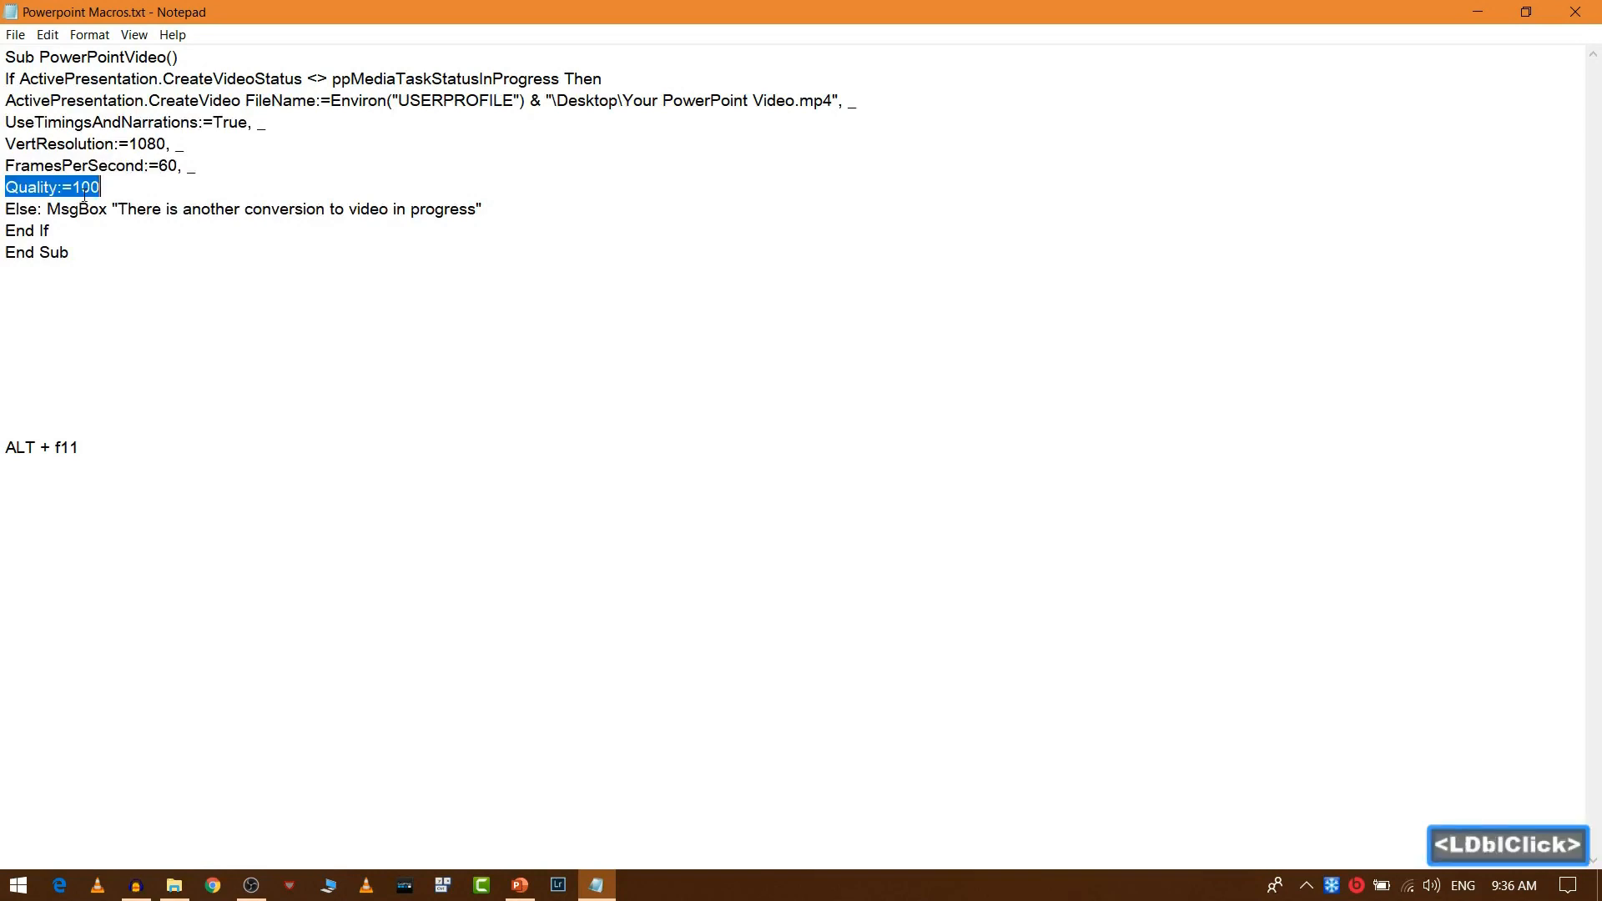
pyautogui.click(83, 187)
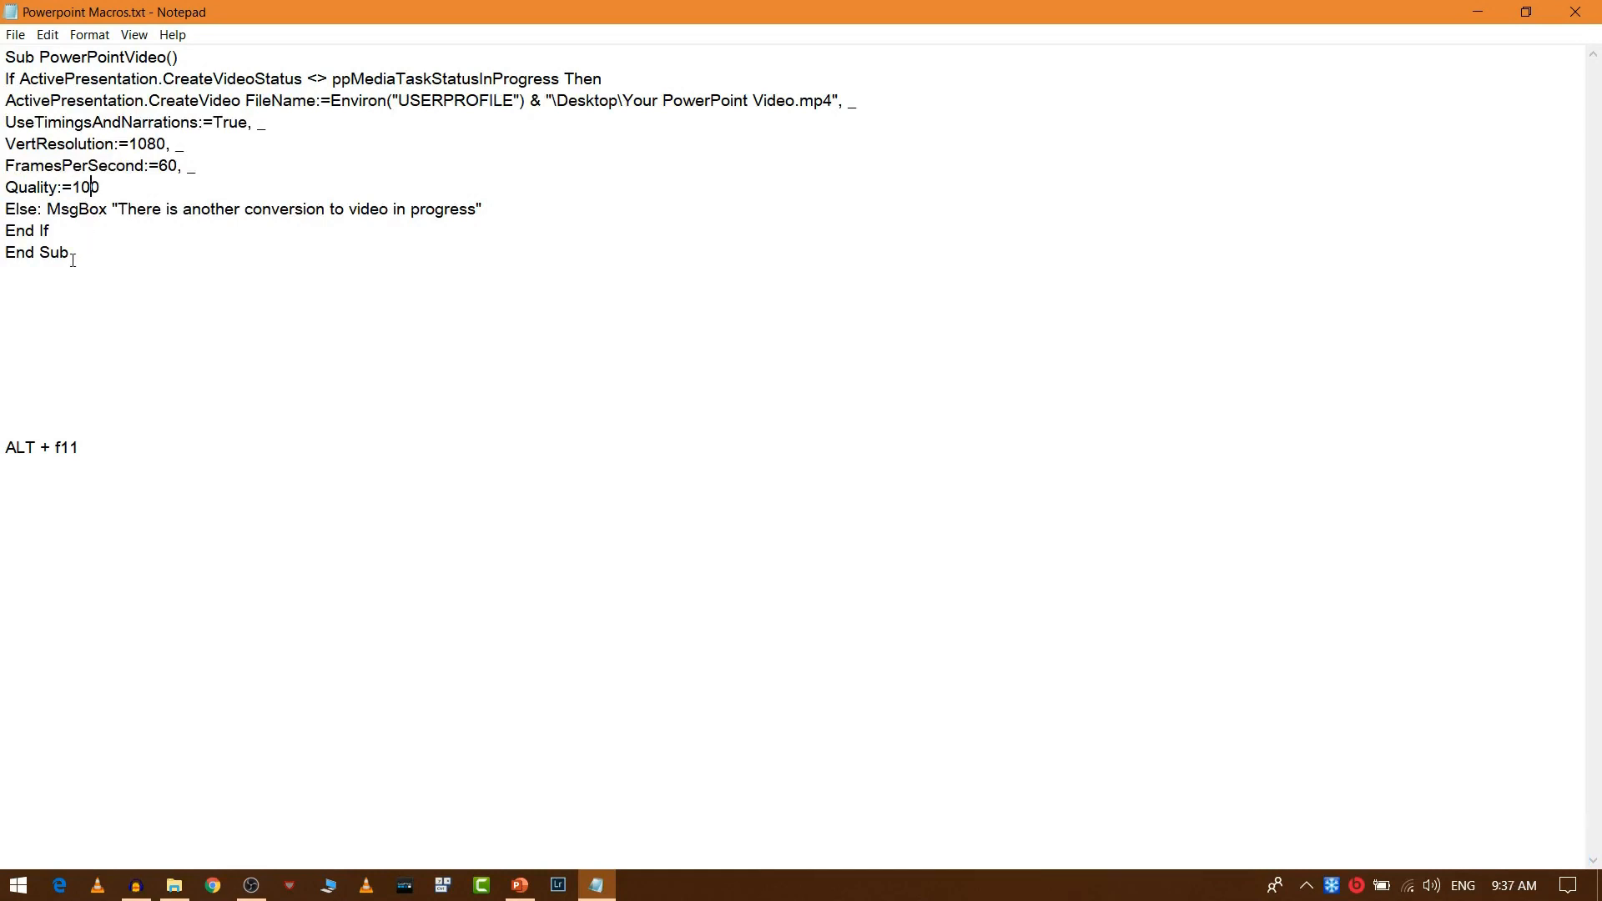
pyautogui.moveTo(535, 530)
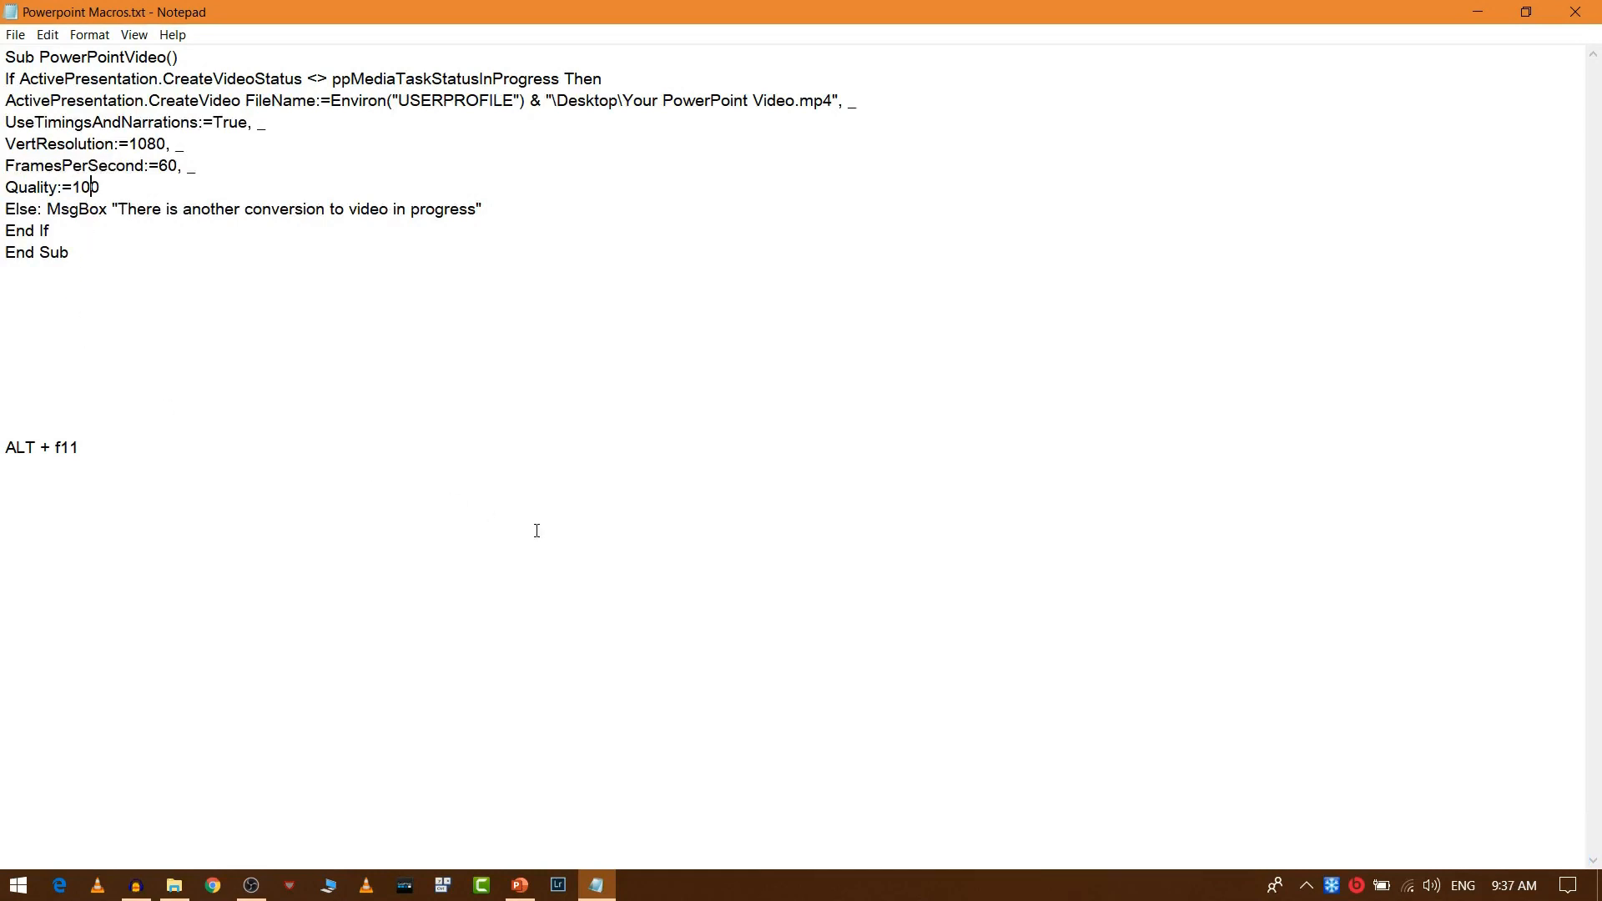
# - Return to the Kinetic Typography presentation with the PRAVIND slide showing
pyautogui.click(519, 885)
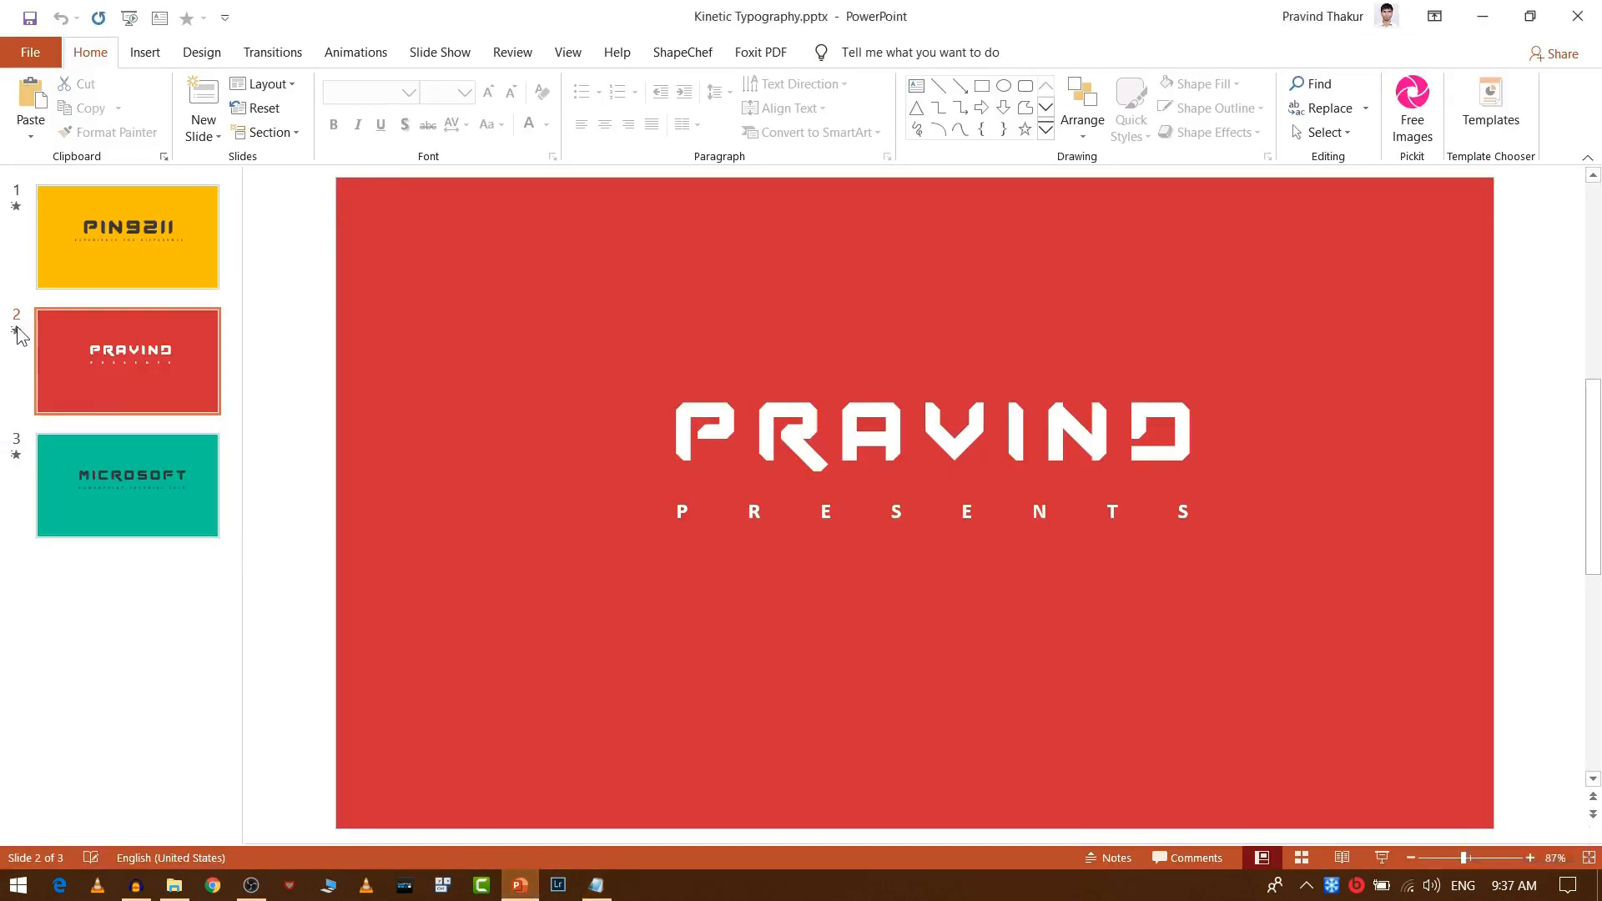
pyautogui.click(339, 552)
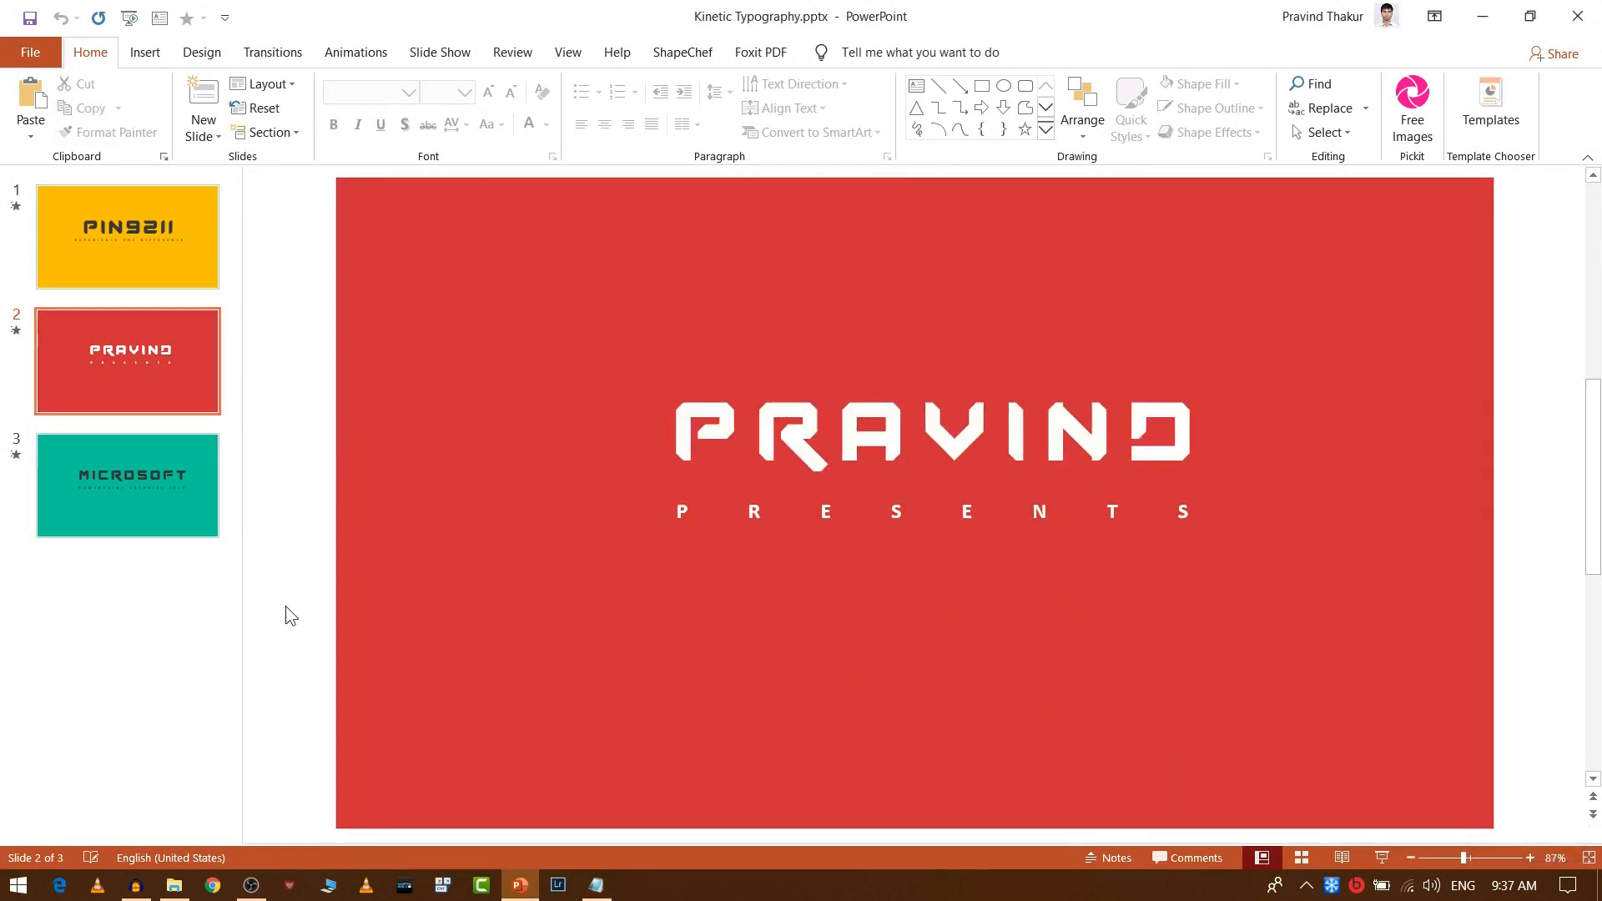
# - Open the VBA editor with Alt+F11 and insert a new empty Module1 into VBAProject
pyautogui.press('alt+F11')
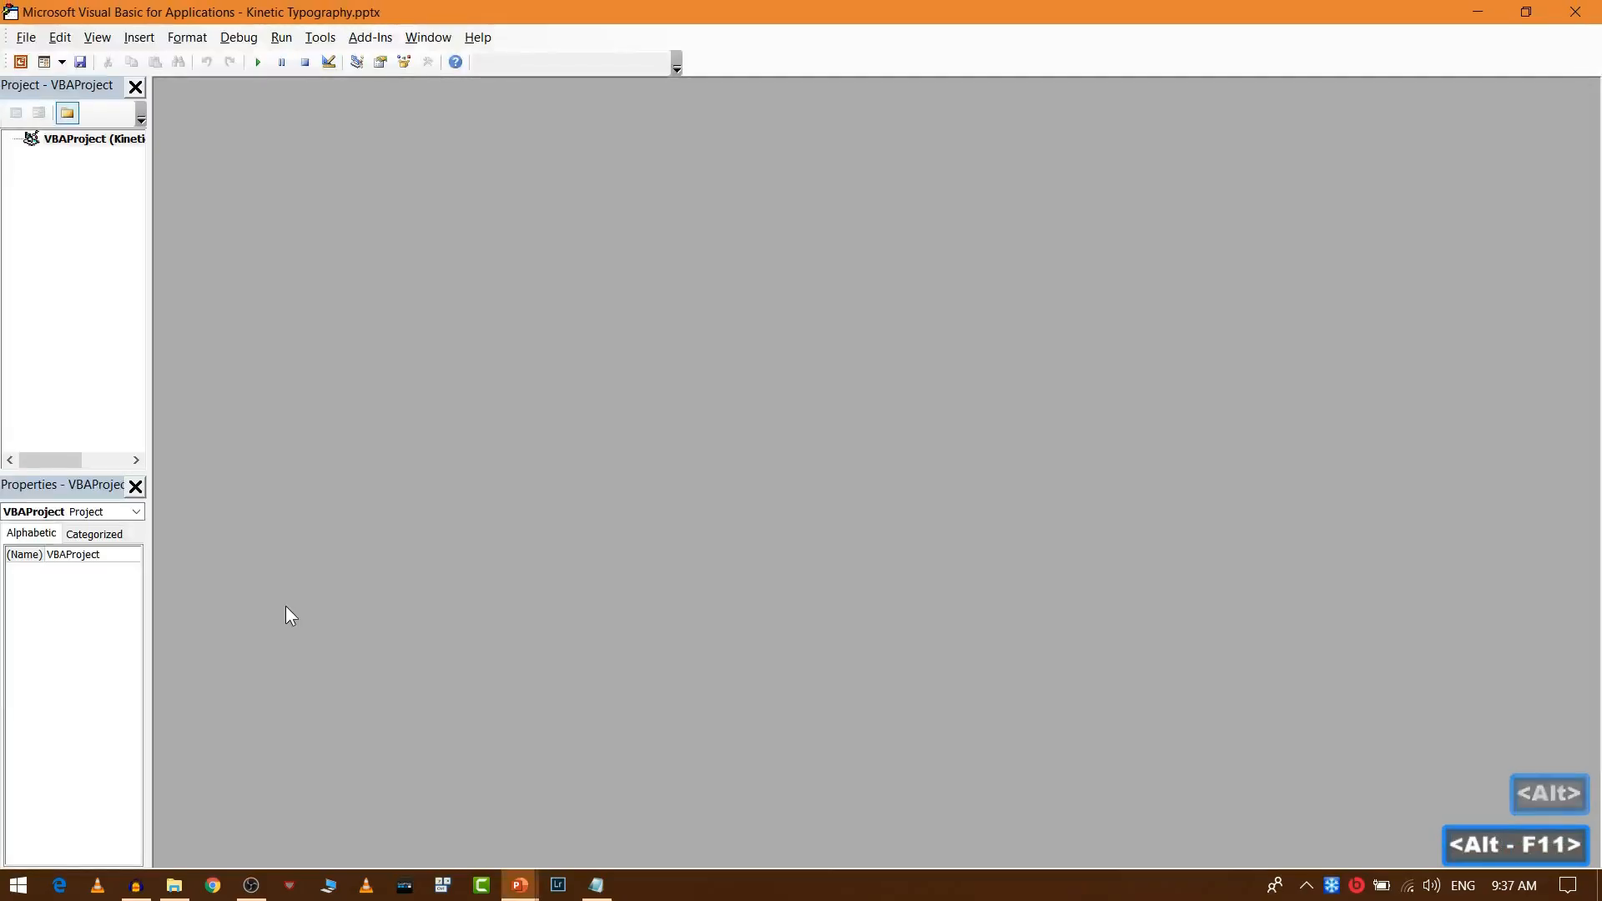
pyautogui.click(92, 138)
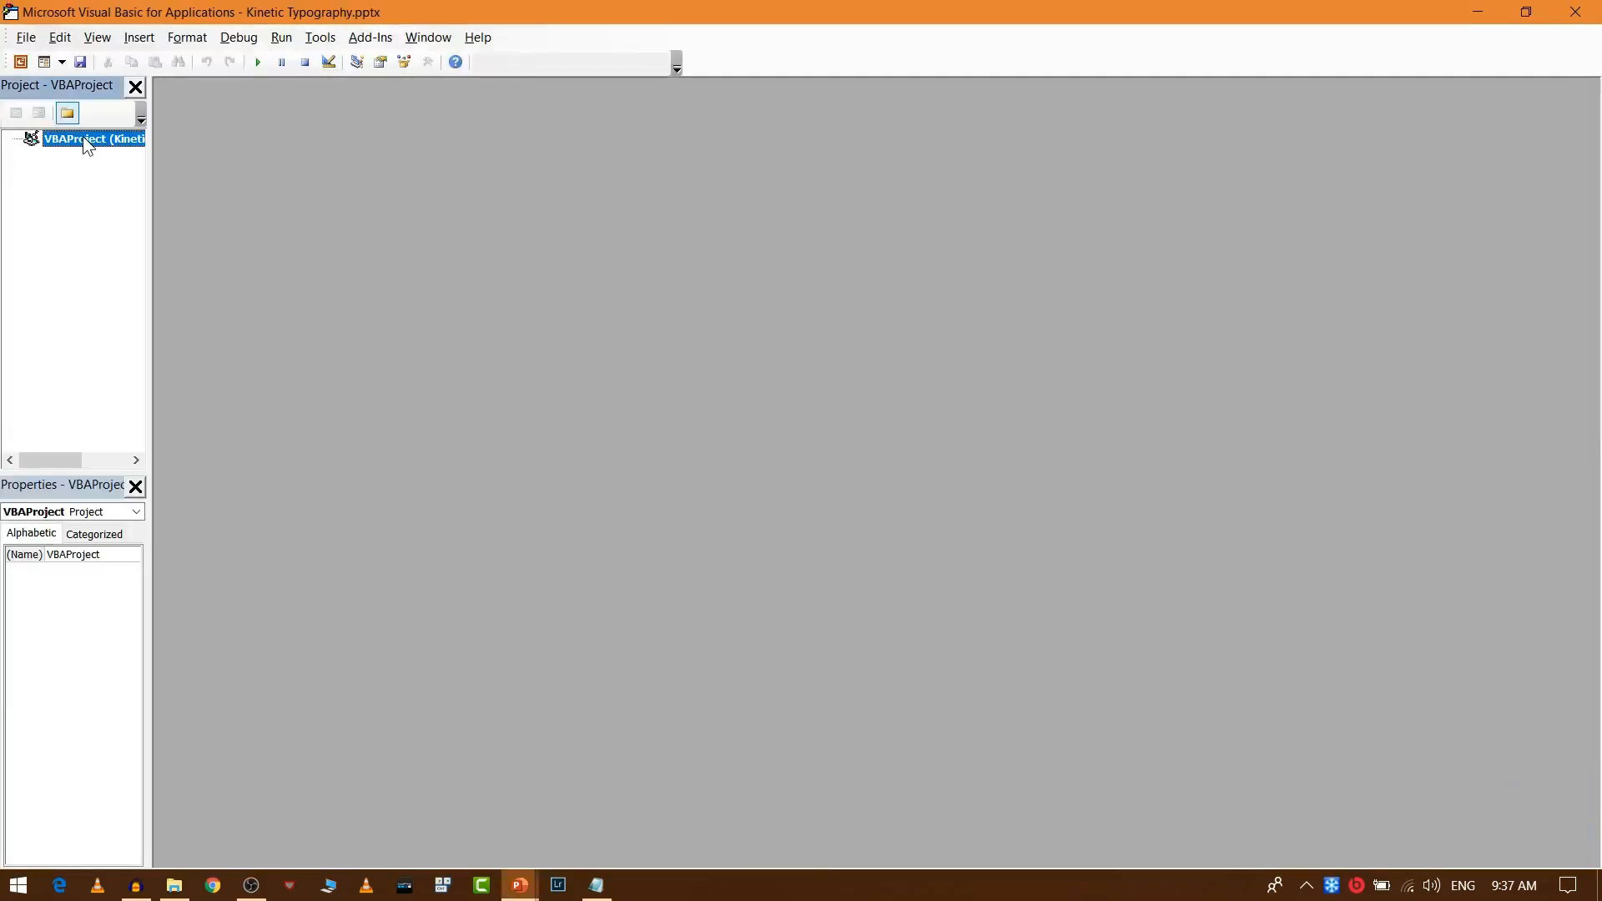
pyautogui.rightClick(77, 138)
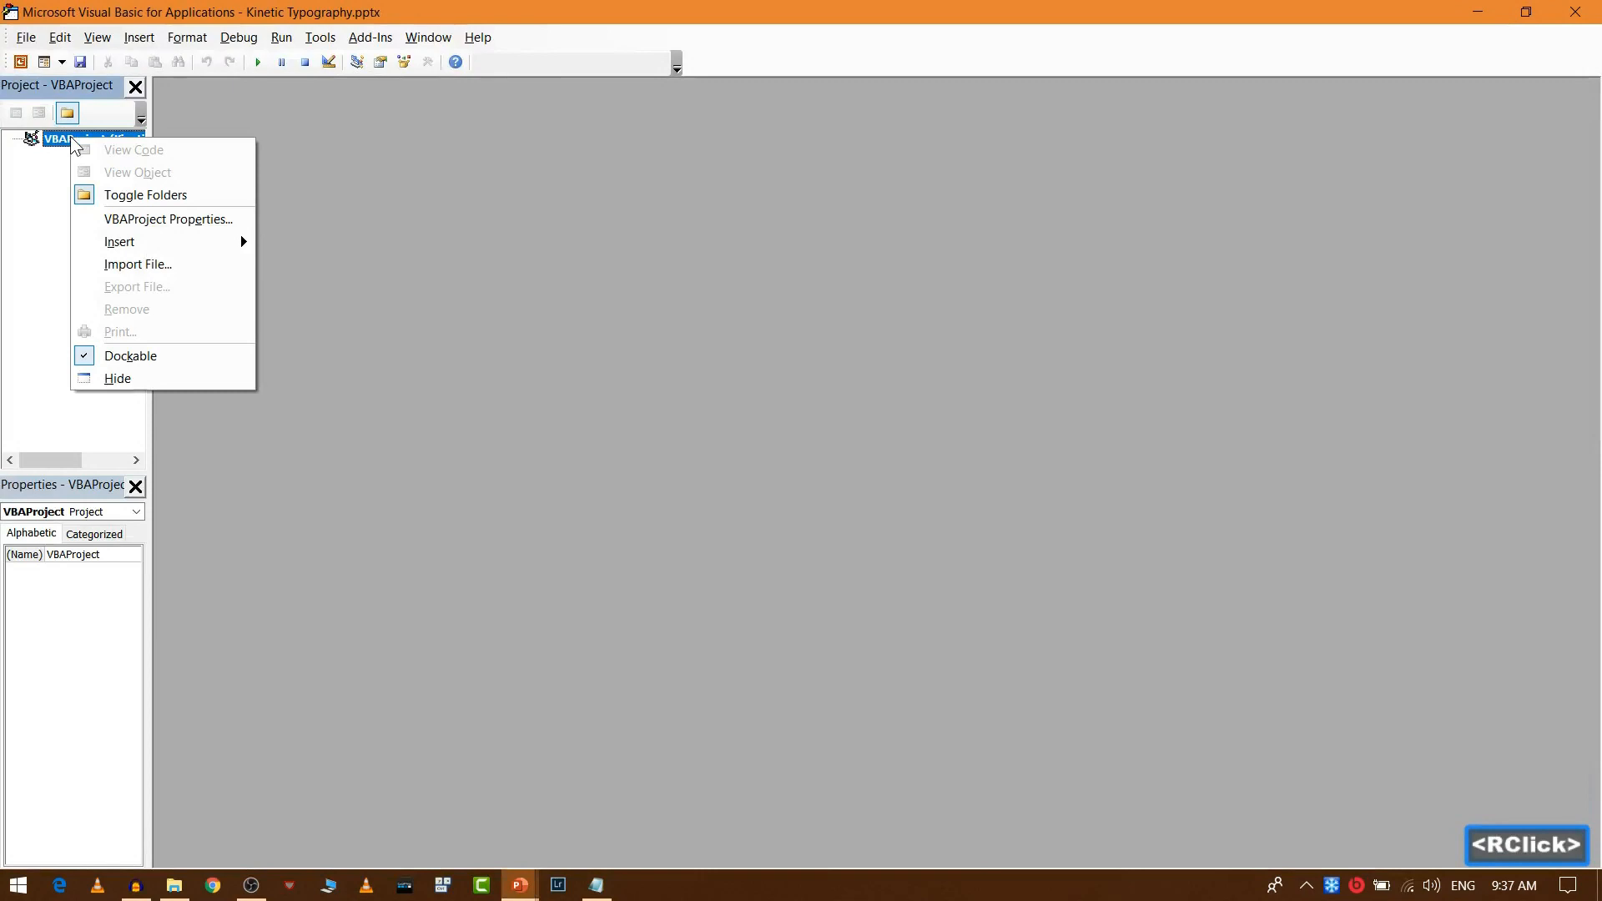
pyautogui.moveTo(120, 242)
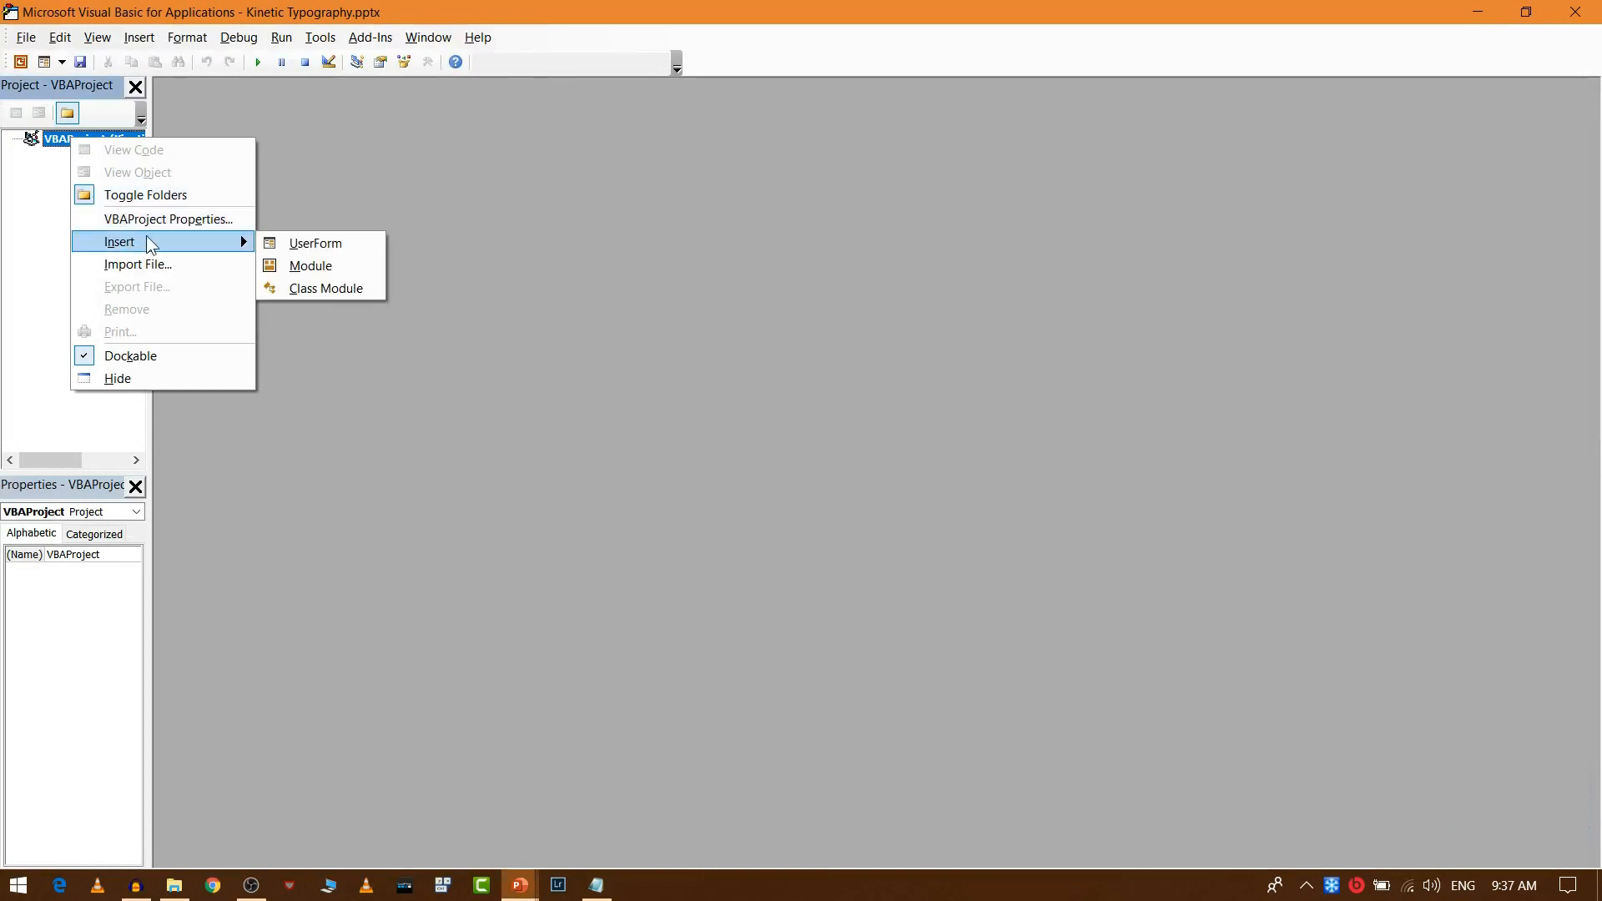
pyautogui.click(310, 265)
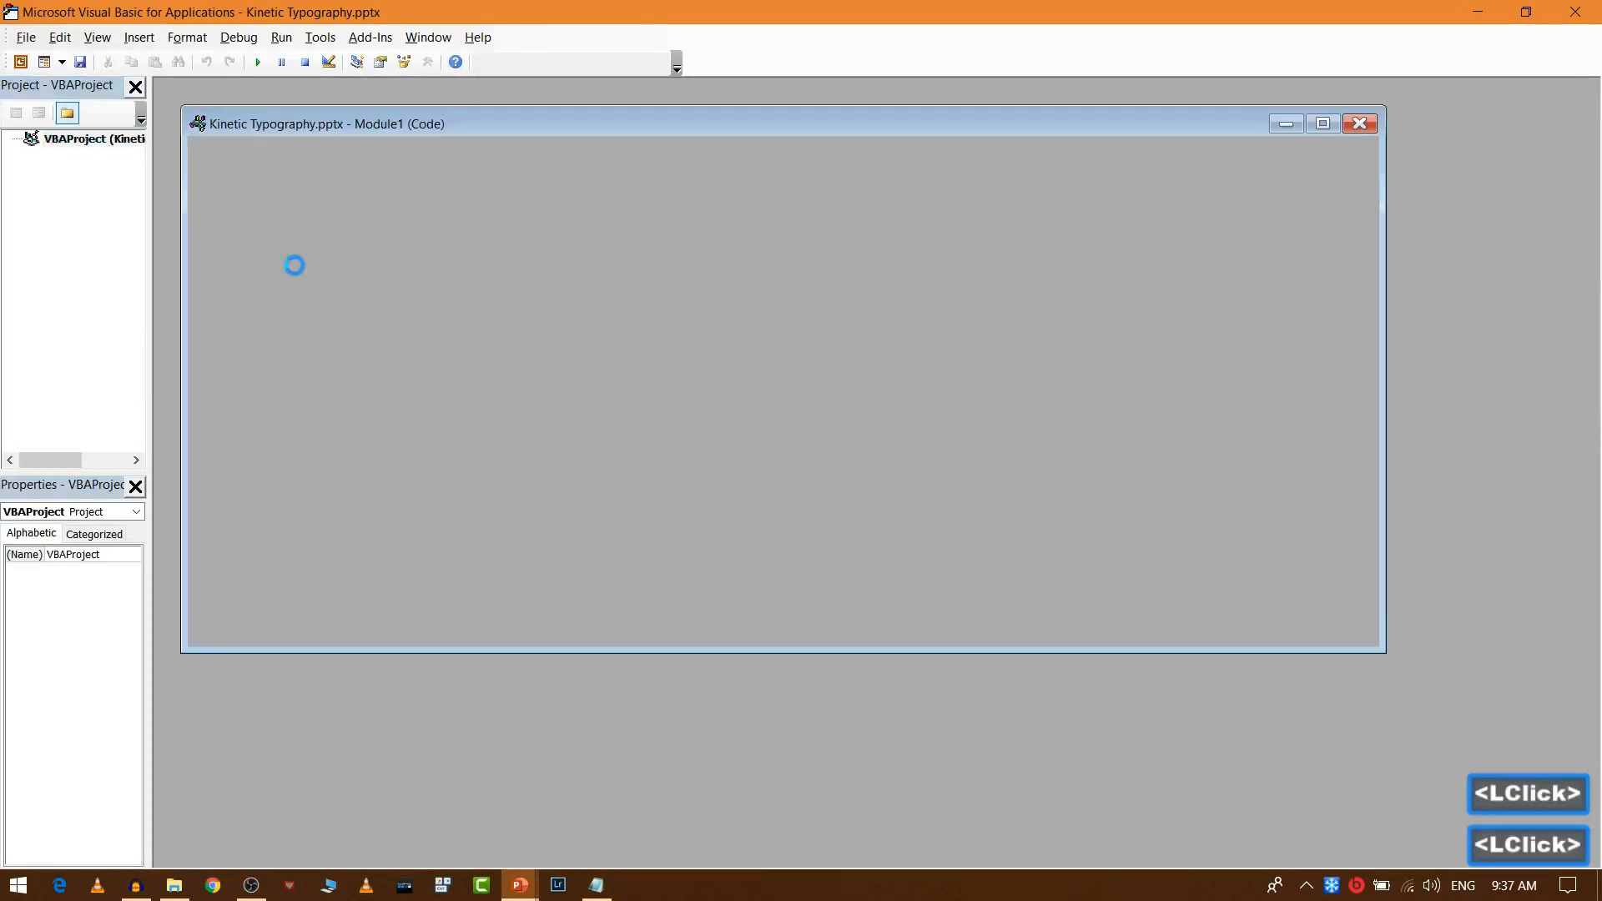
# - Copy the PowerPointVideo macro from Notepad into Module1, then close the code window and VBA editor
pyautogui.click(595, 884)
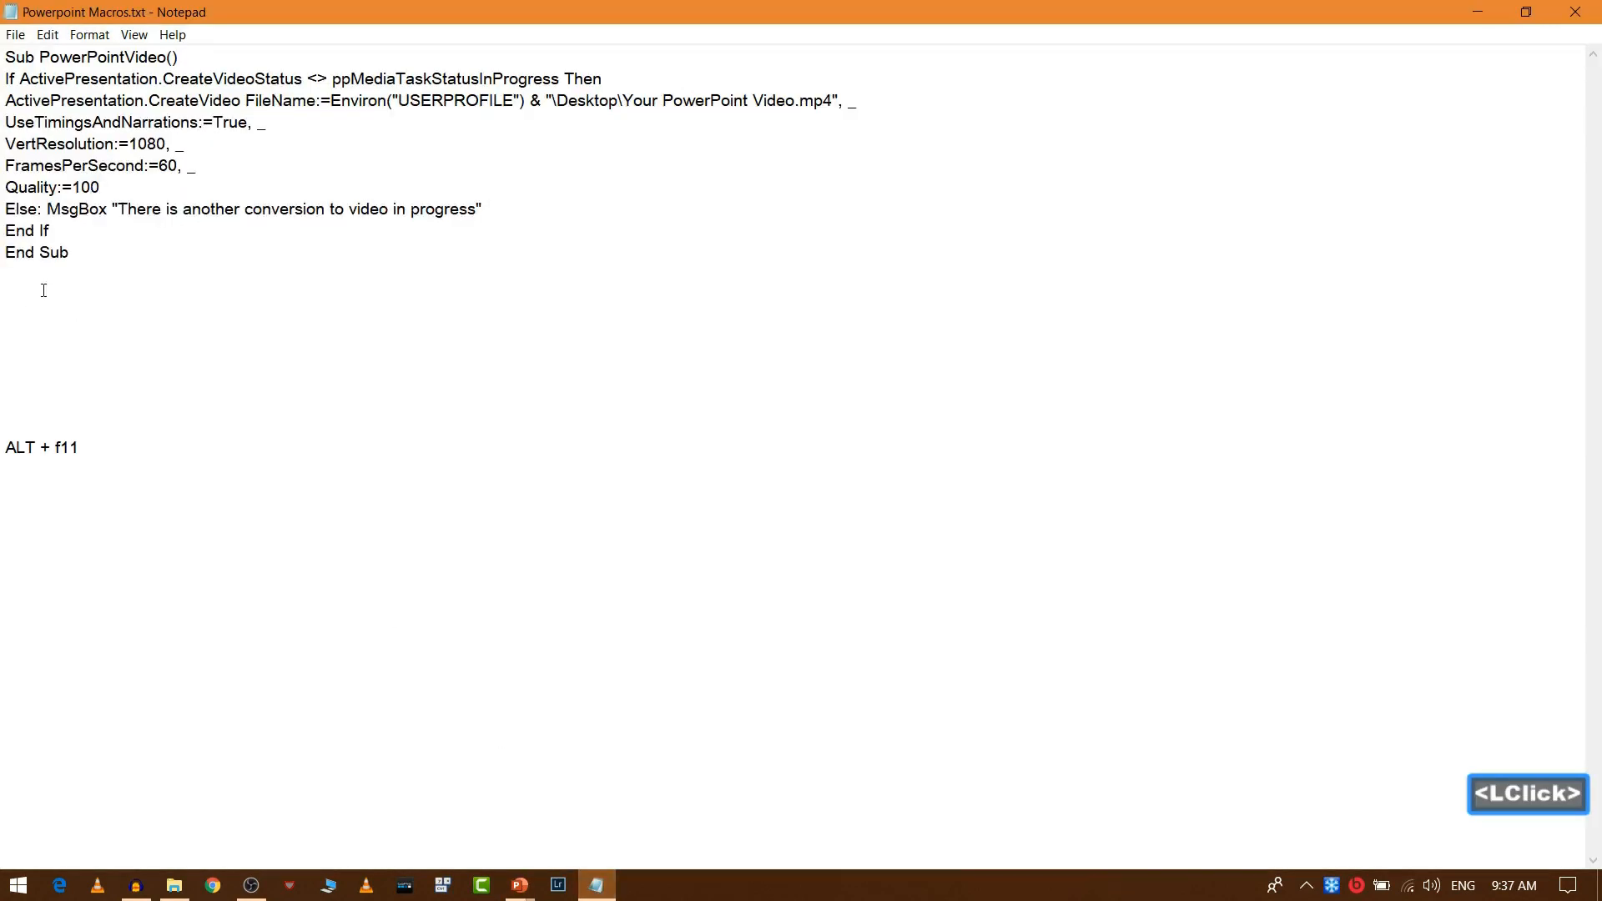
pyautogui.press('ctrl+a')
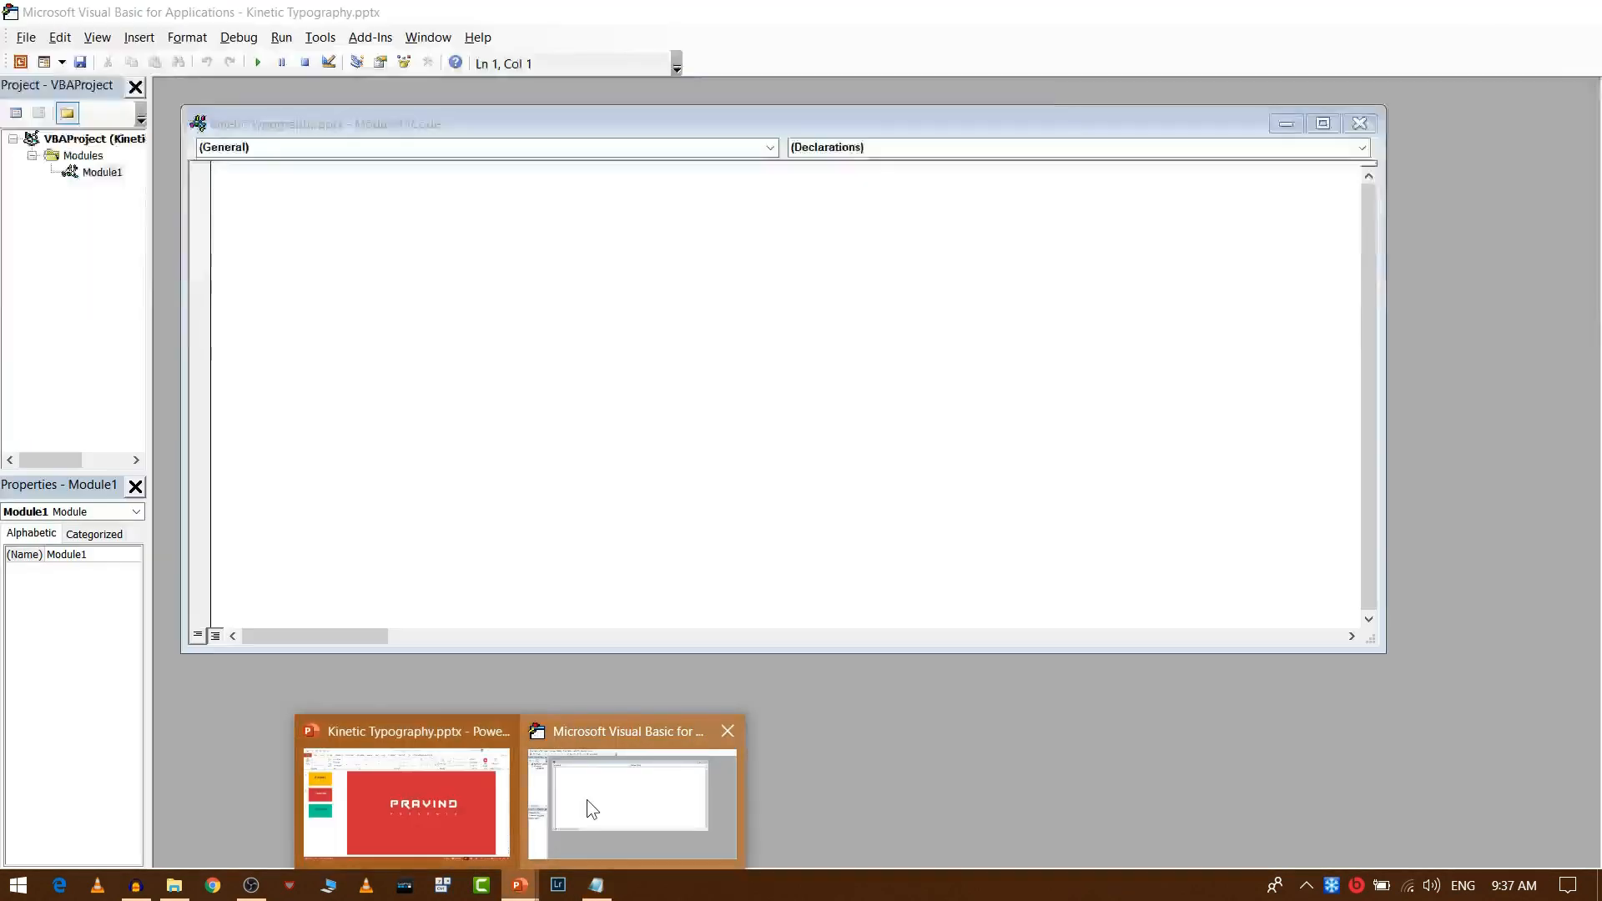
pyautogui.press('ctrl+v')
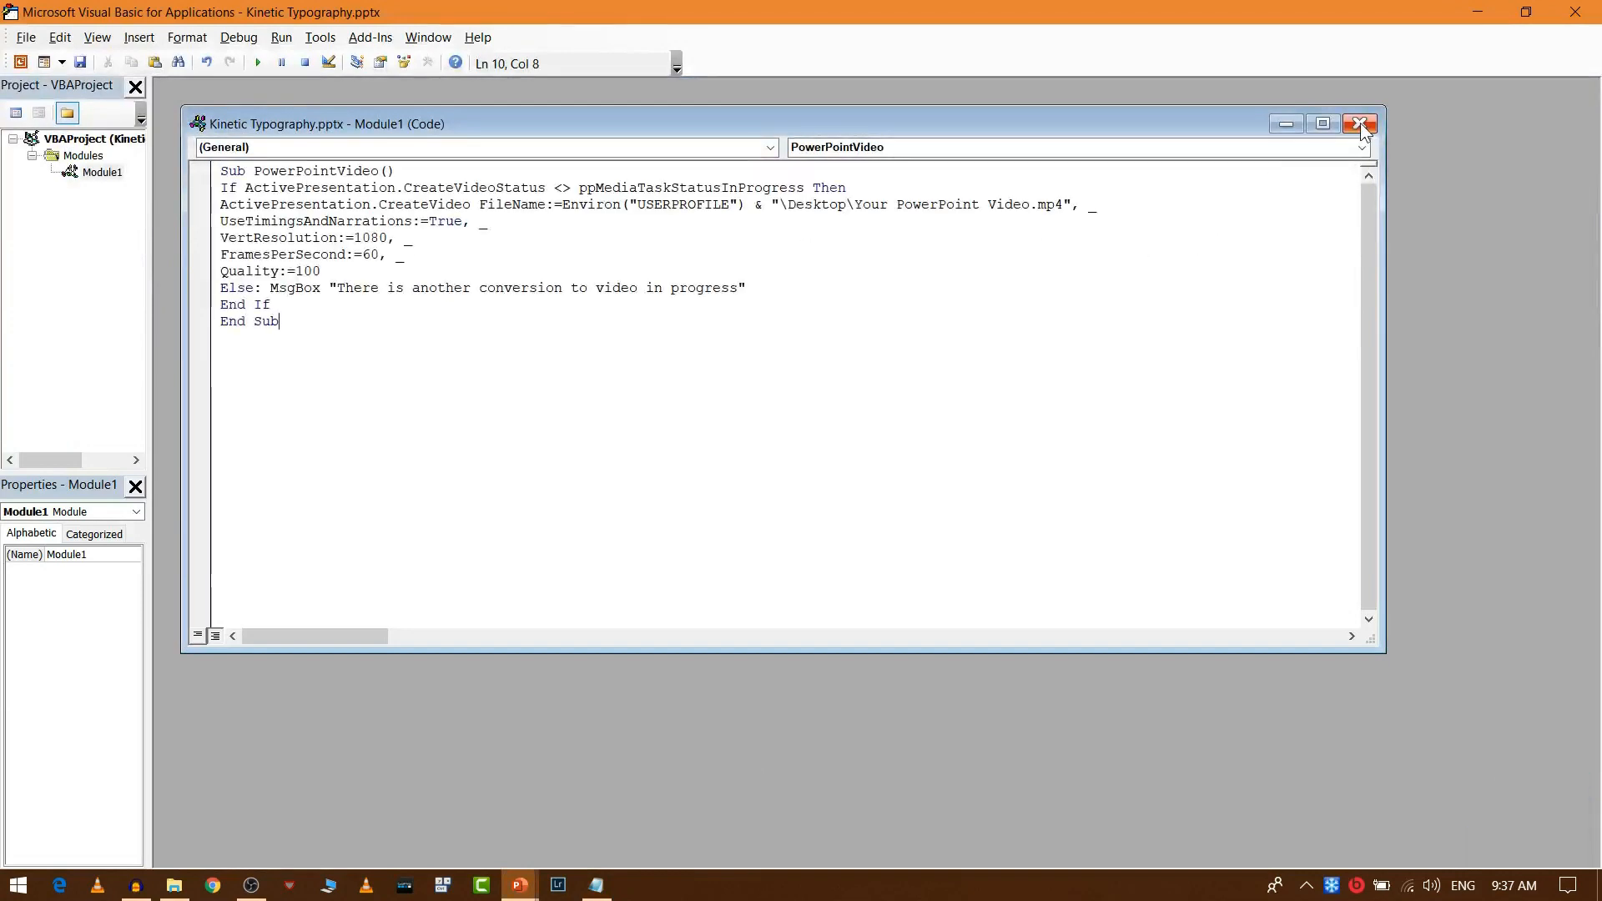
pyautogui.click(1361, 123)
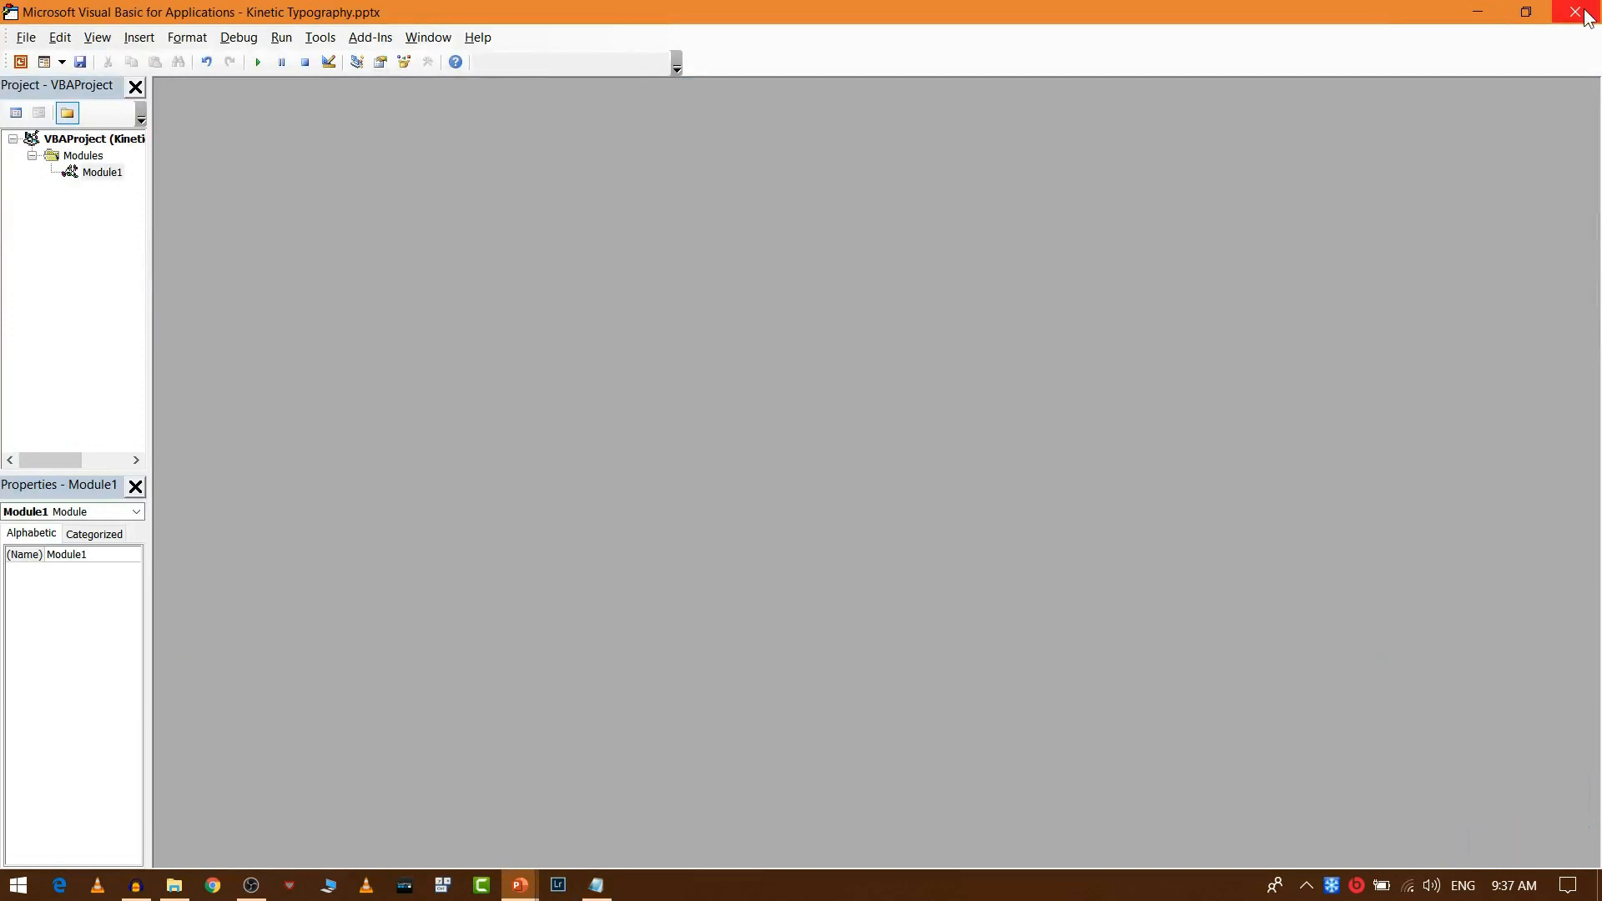
pyautogui.click(1588, 12)
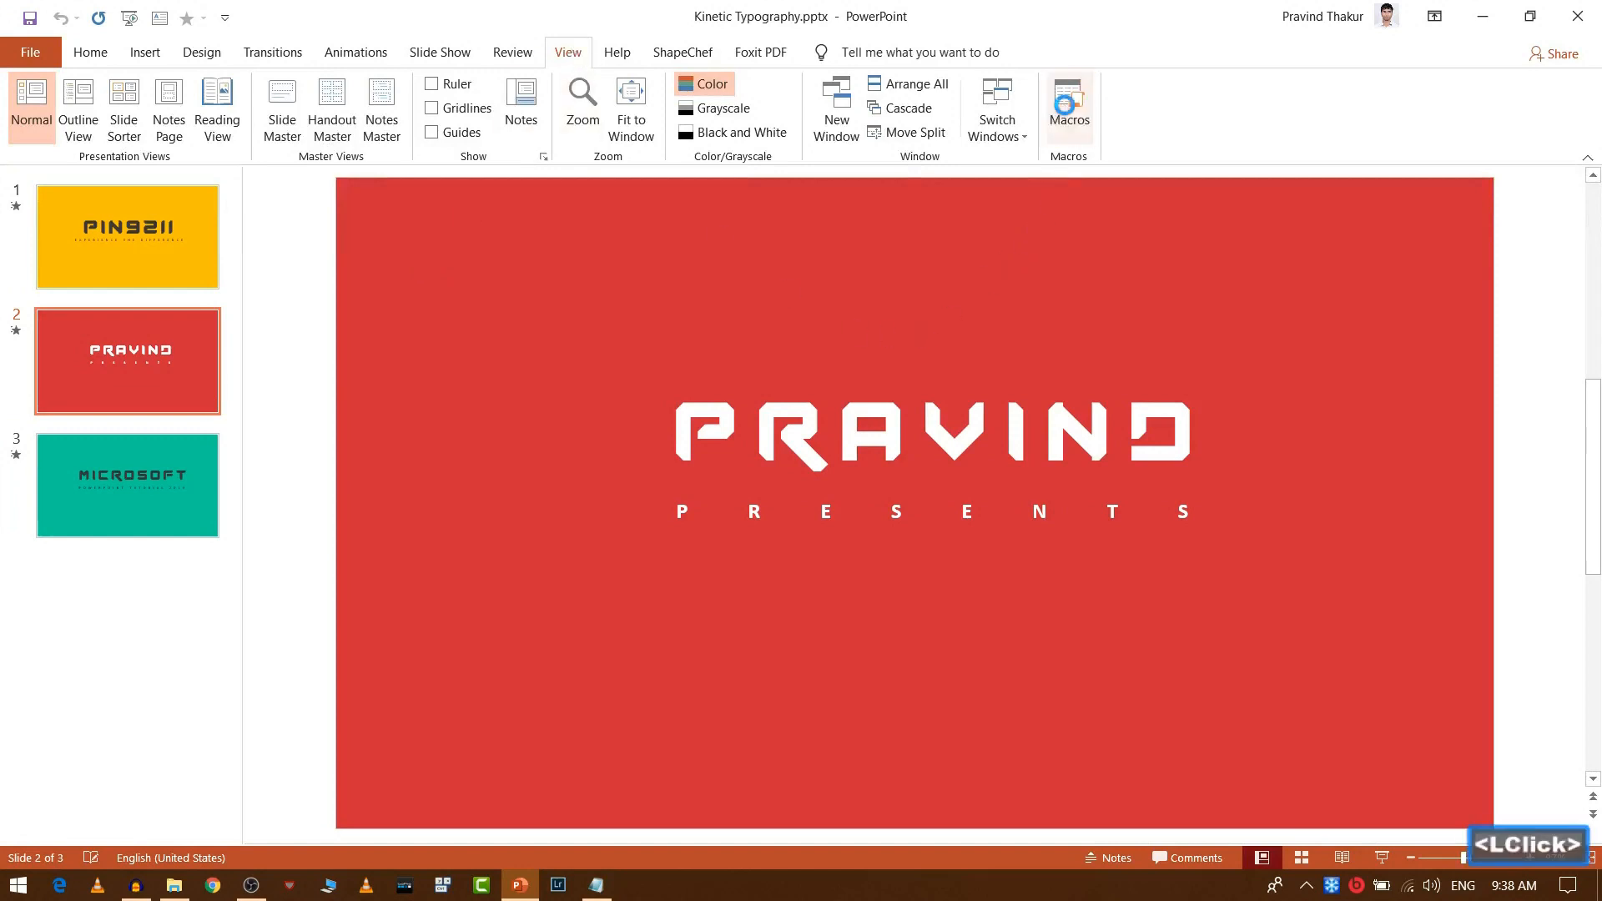
# - Run the PowerPointVideo macro from the Macros list to export the presentation as MP4
pyautogui.click(1066, 102)
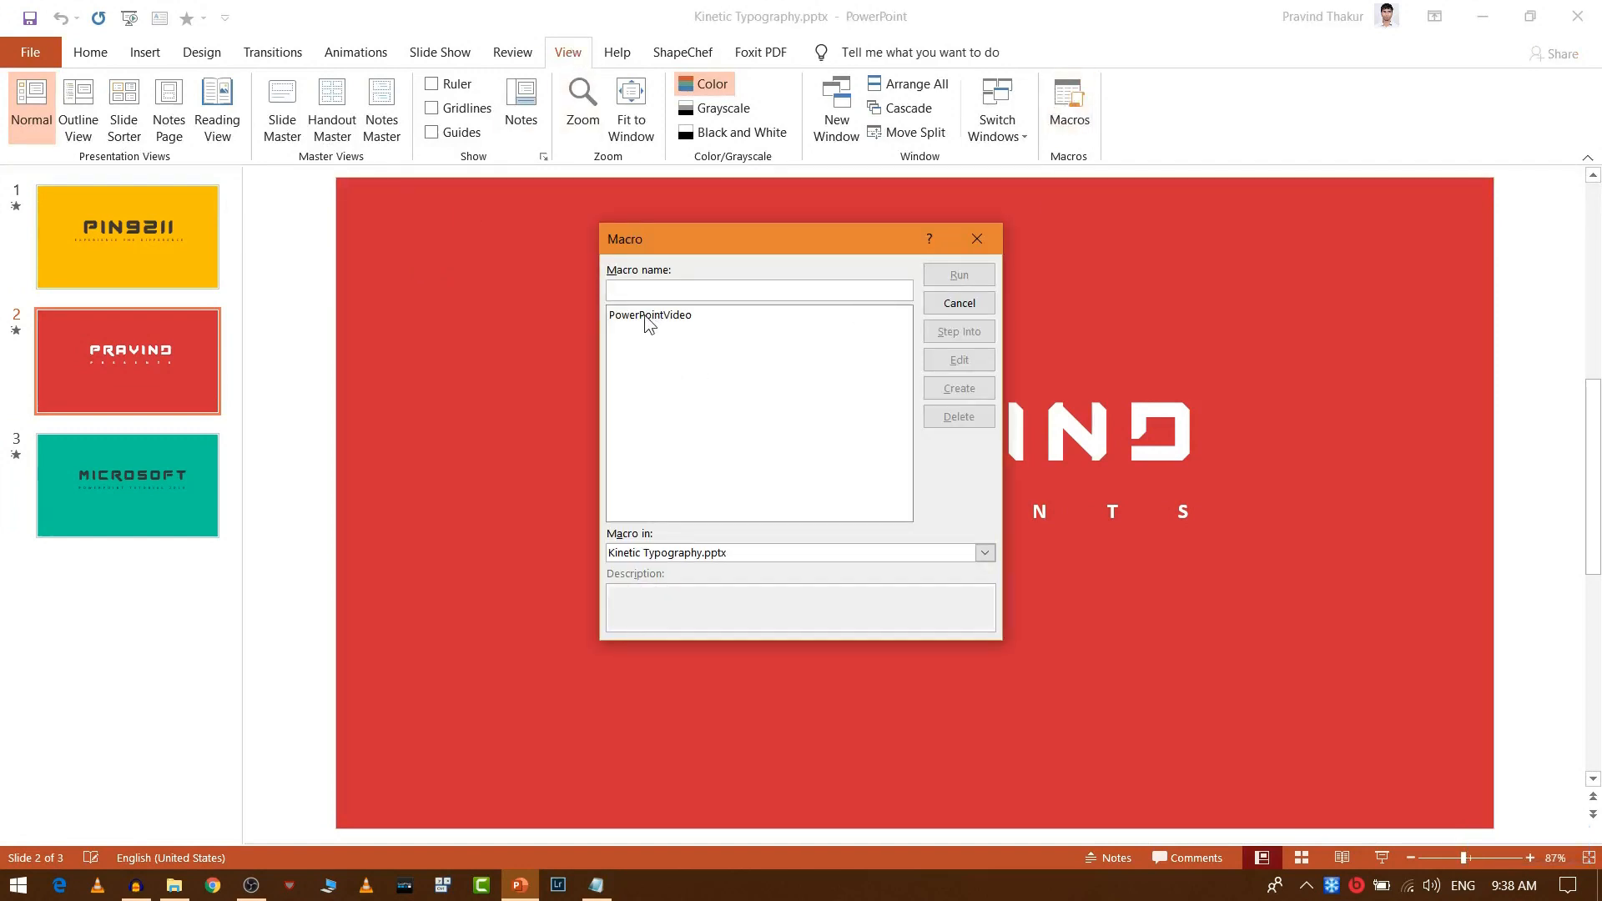
pyautogui.click(649, 316)
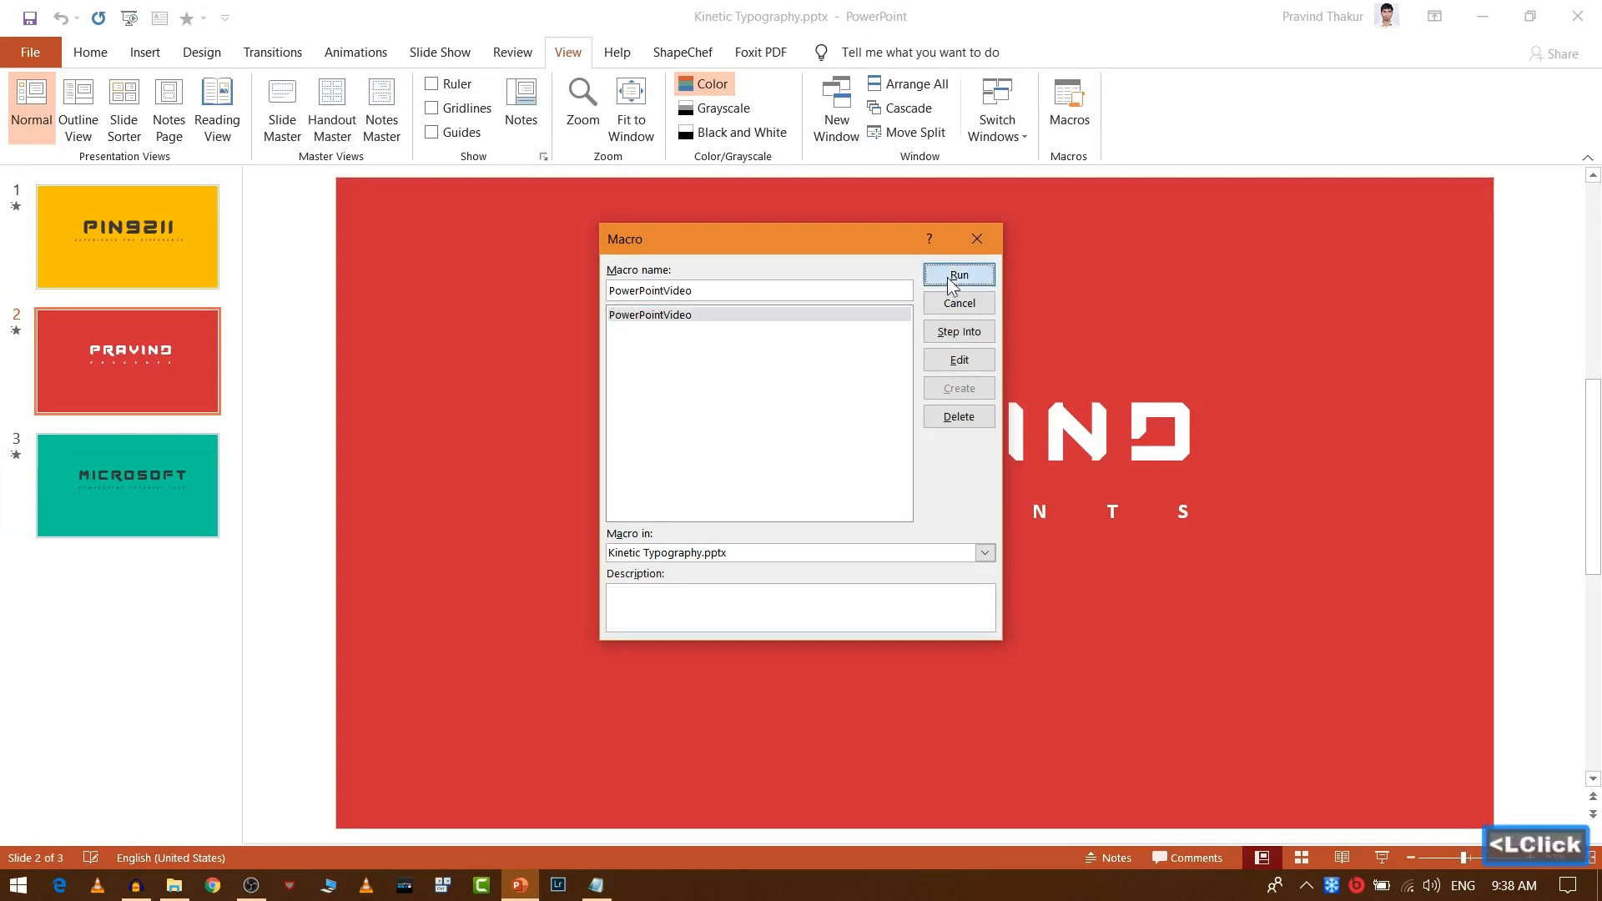
pyautogui.click(958, 275)
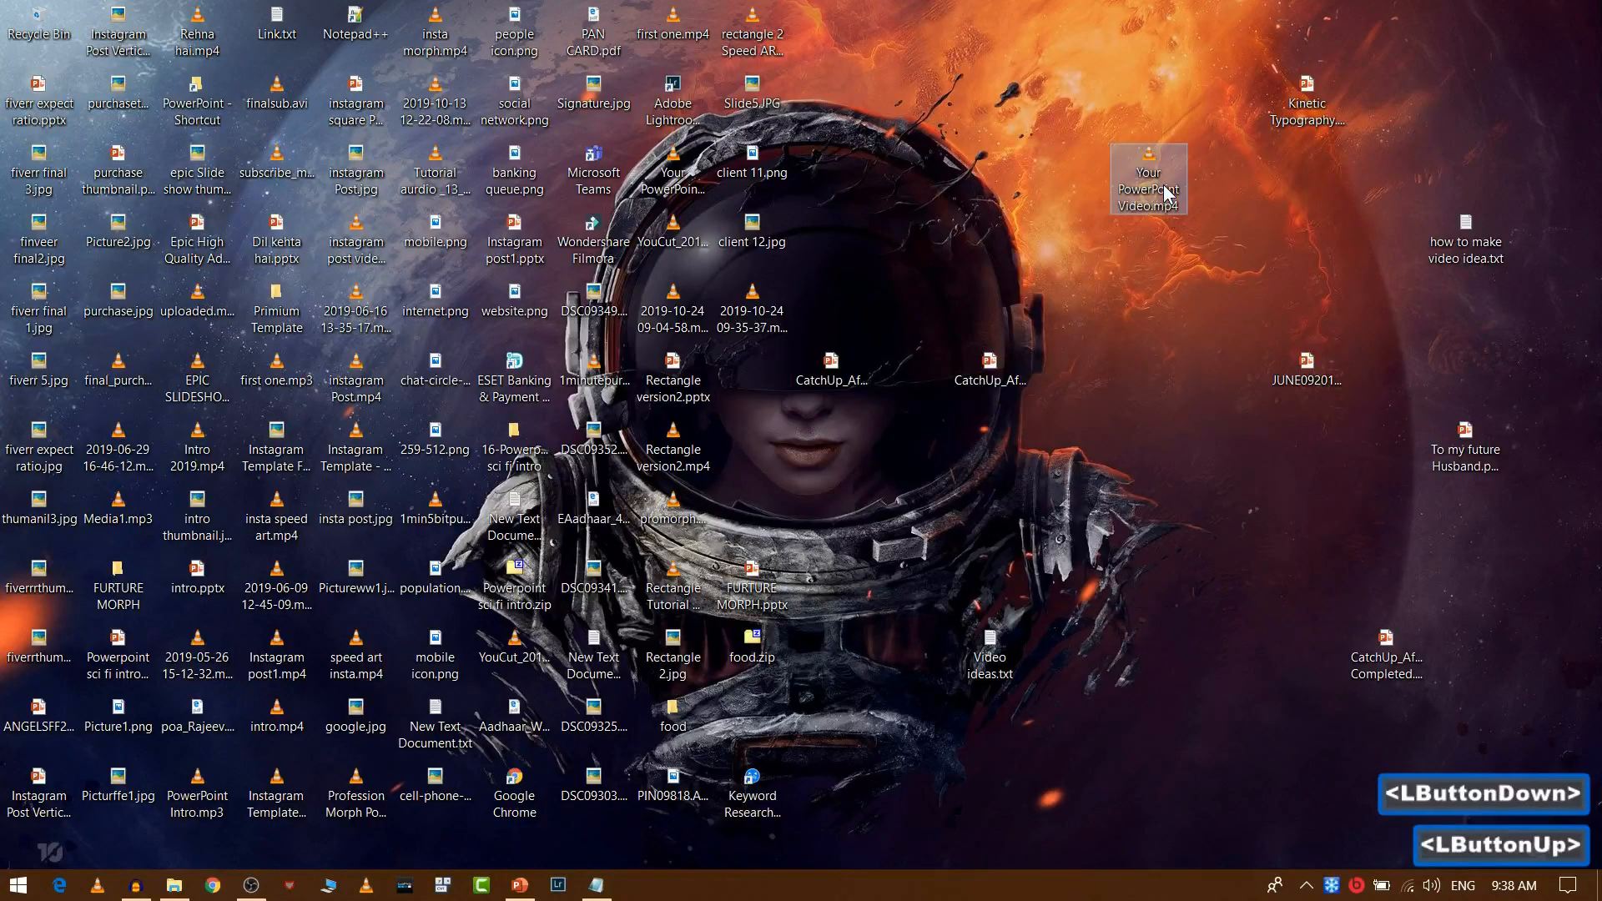
# - Select Your PowerPoint Video.mp4 on the desktop and show its available actions
pyautogui.click(1148, 179)
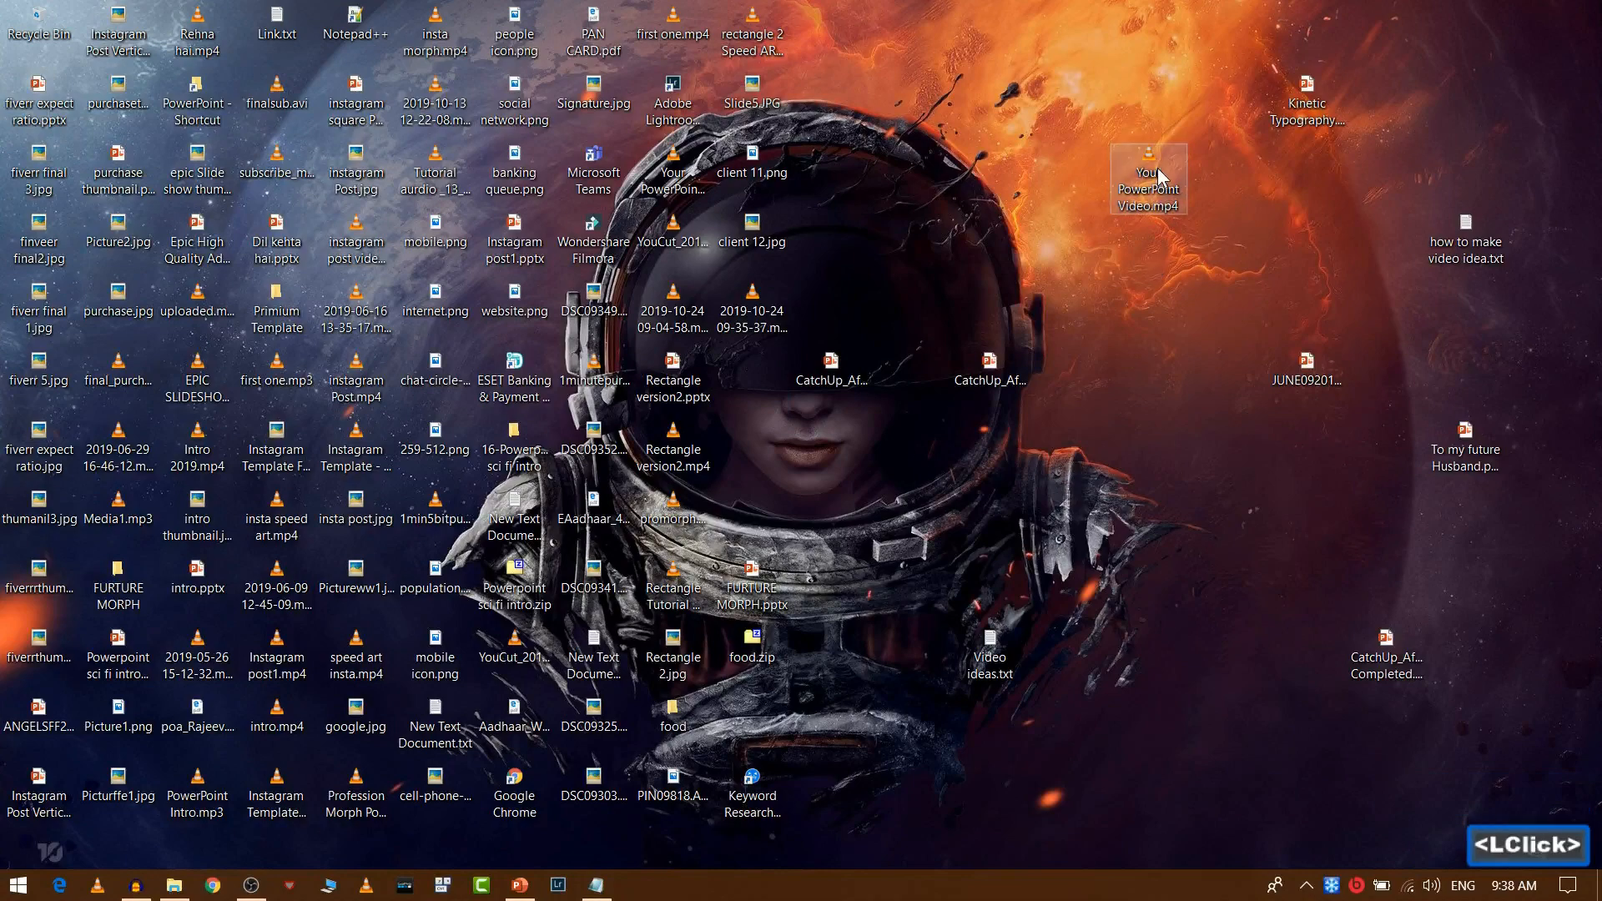
pyautogui.rightClick(1147, 181)
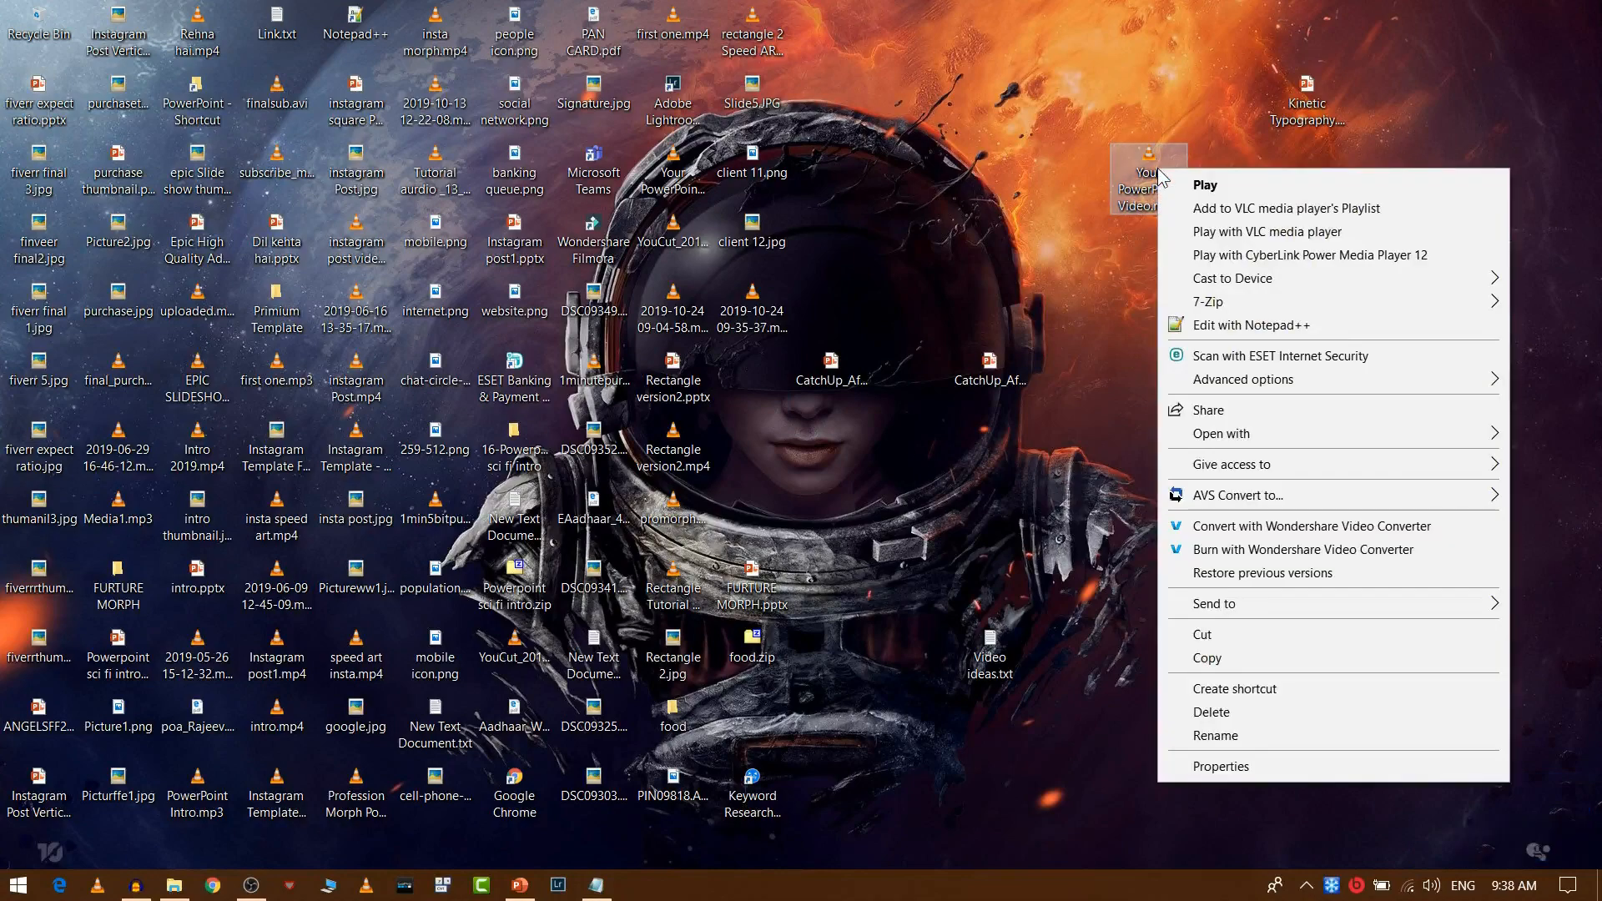